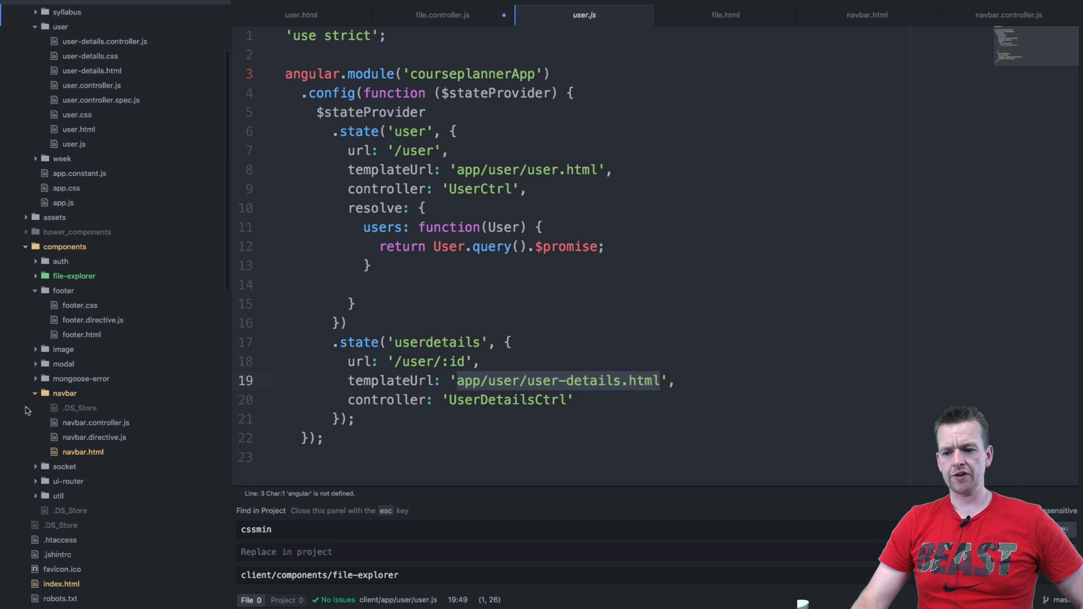
Collapse the navbar folder and expand components/file-explorer in the project tree
click(64, 393)
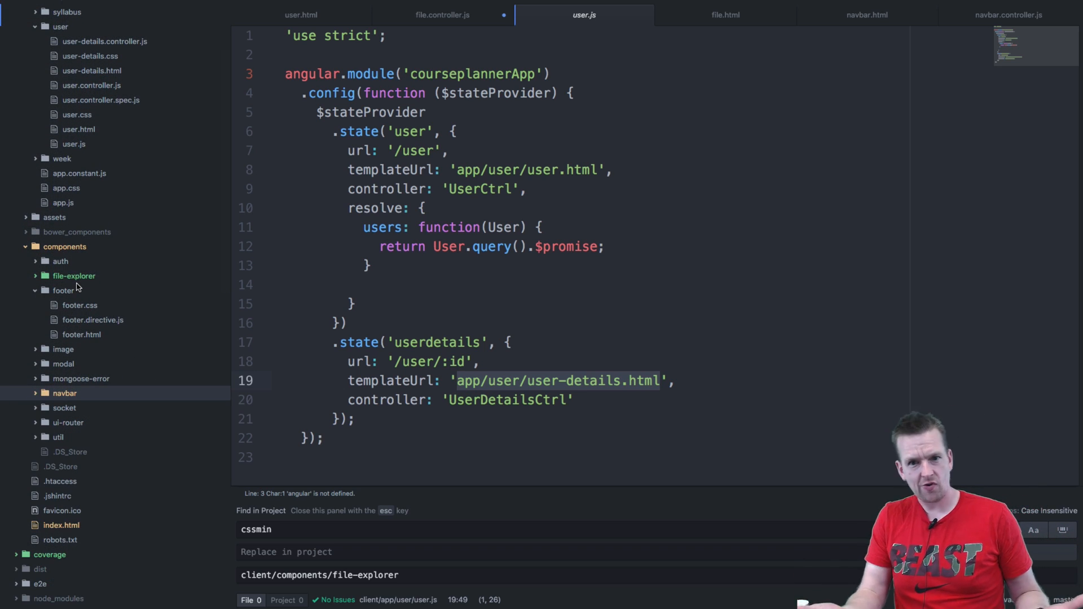
click(63, 290)
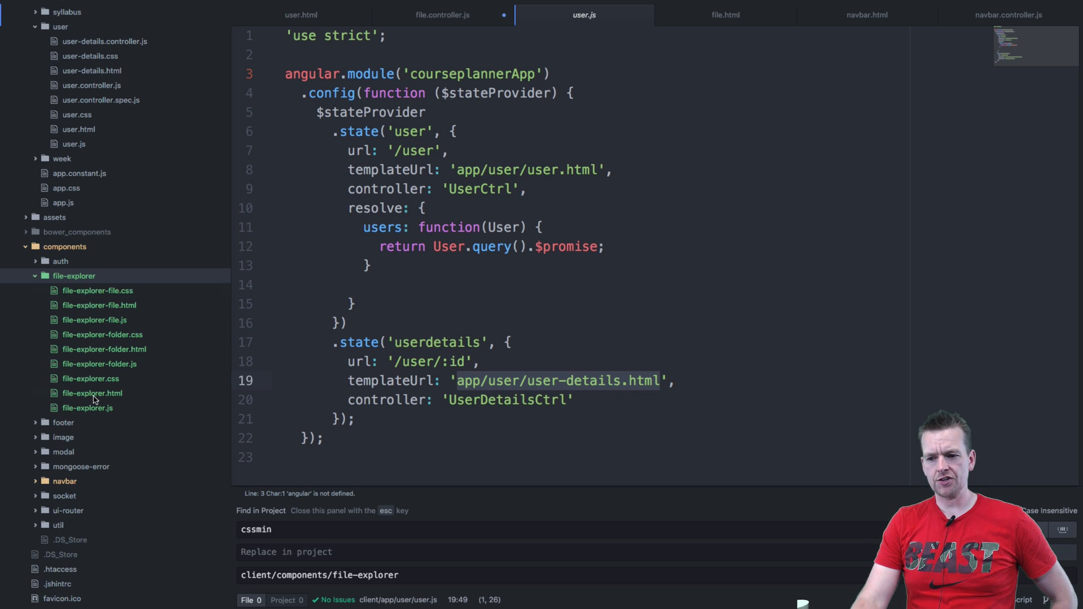
mouse_move(82, 417)
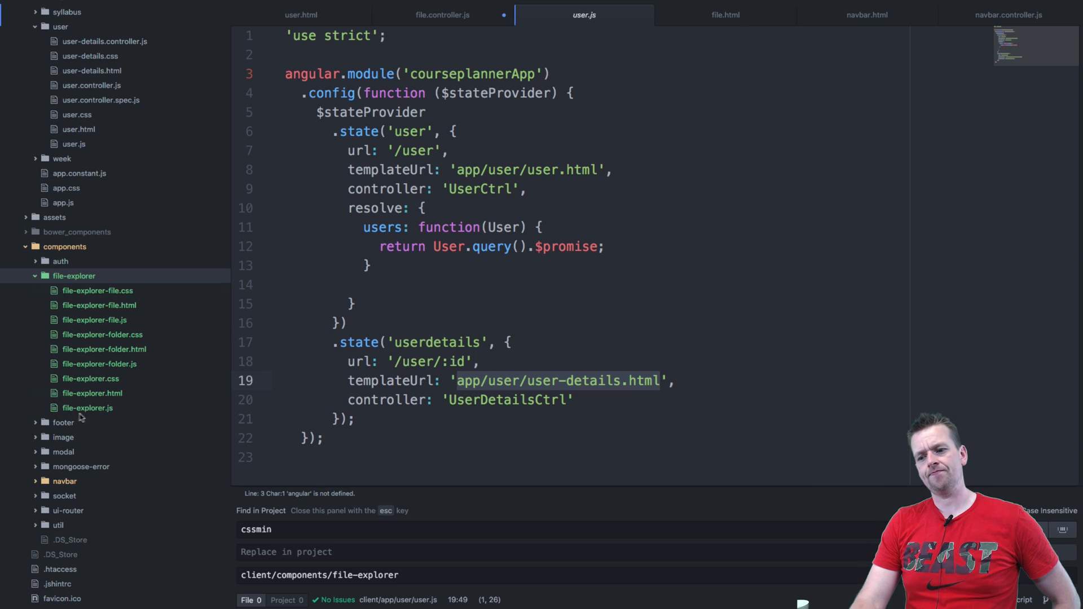
mouse_move(92, 393)
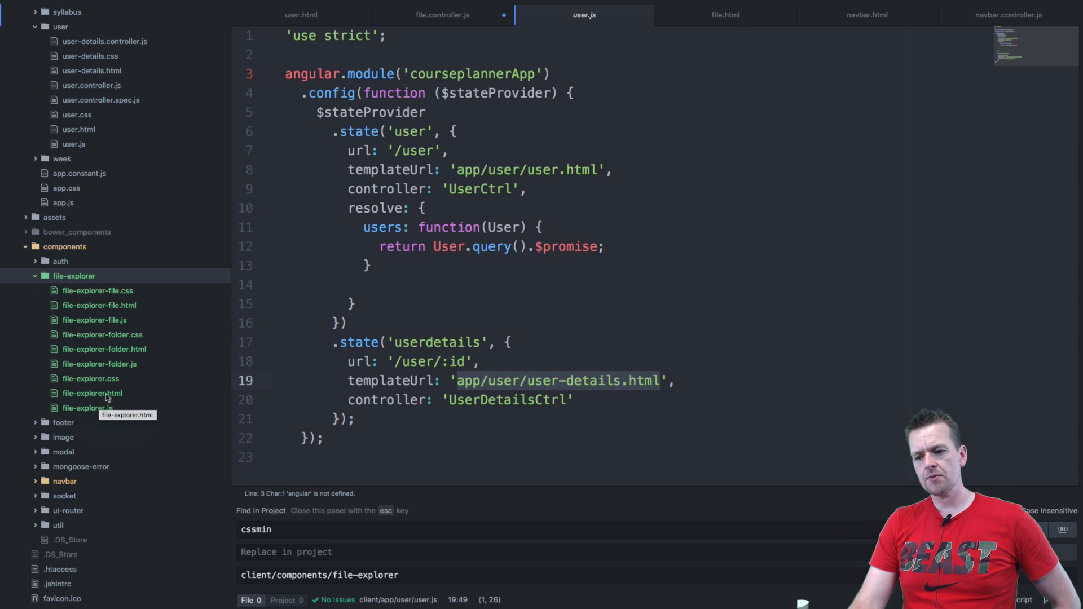
mouse_move(111, 380)
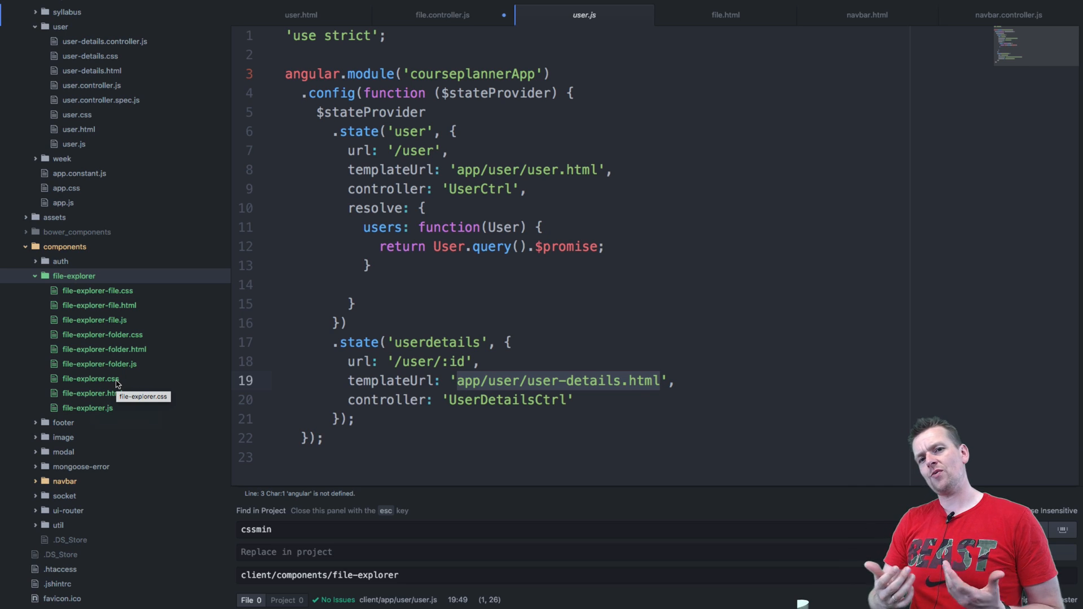
mouse_move(117, 390)
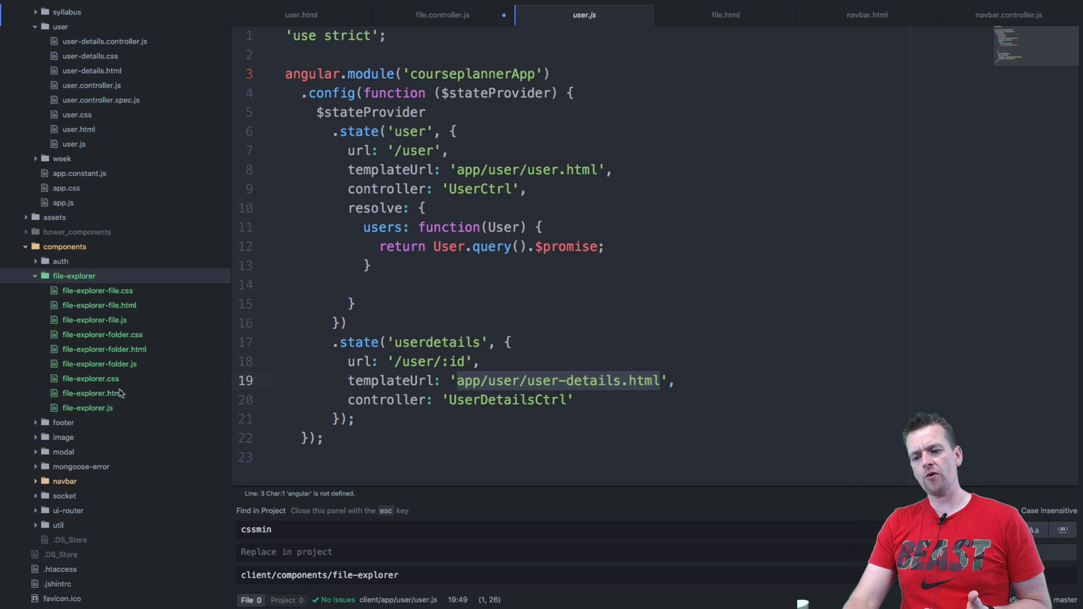
mouse_move(131, 399)
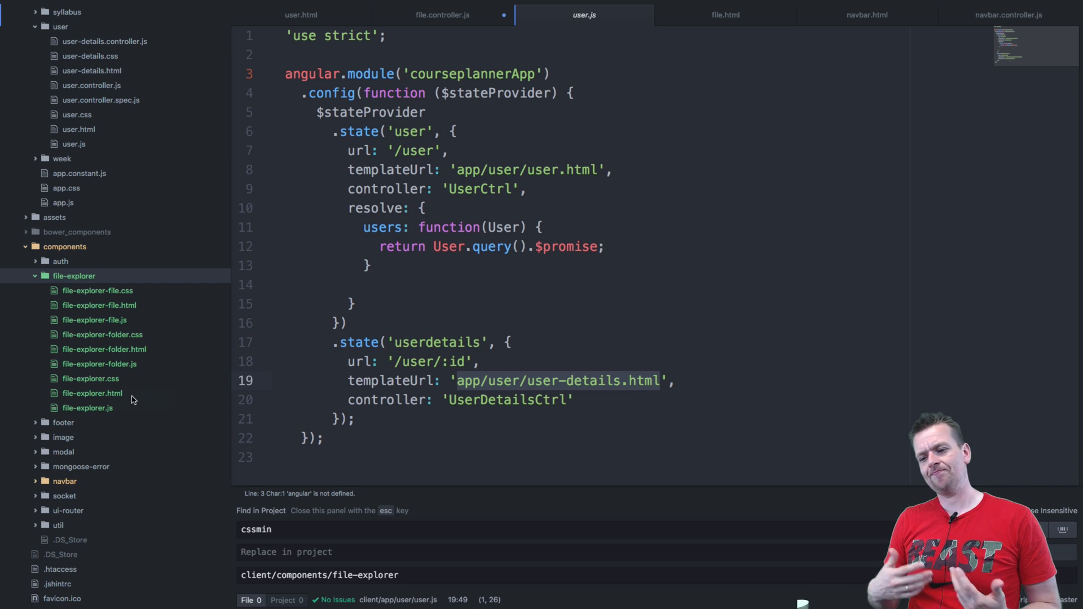
mouse_move(122, 415)
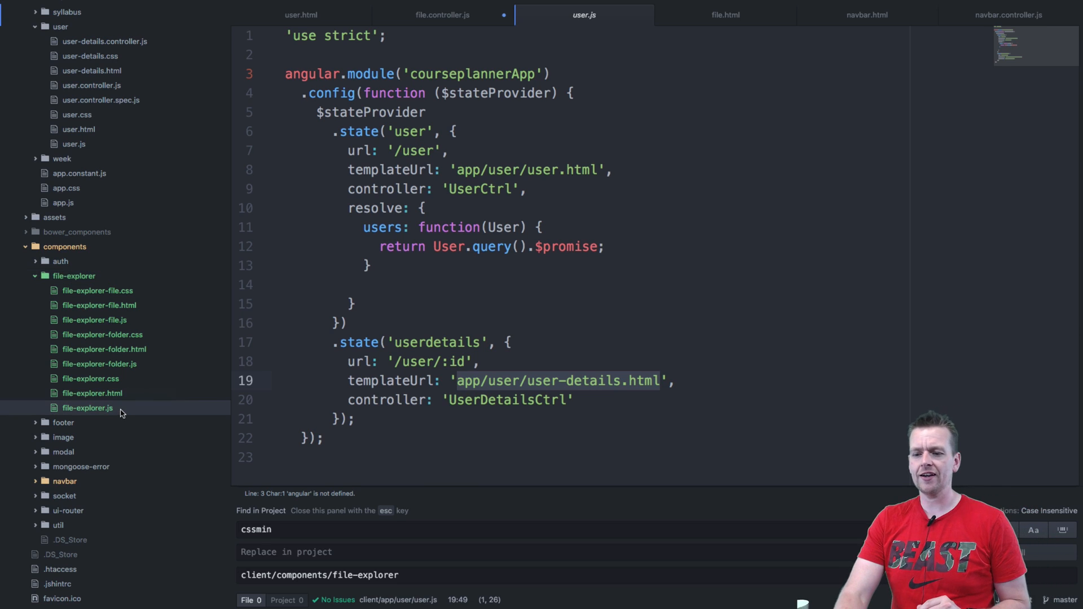
Open file-explorer.js to show the ExplorerController with its sample folder data
click(88, 407)
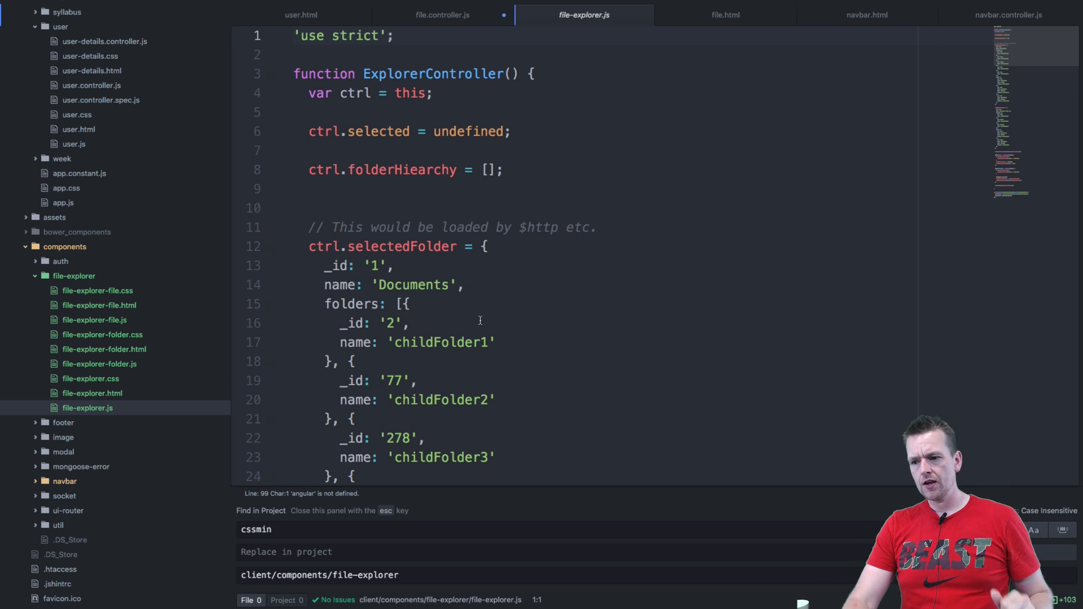
mouse_move(509, 277)
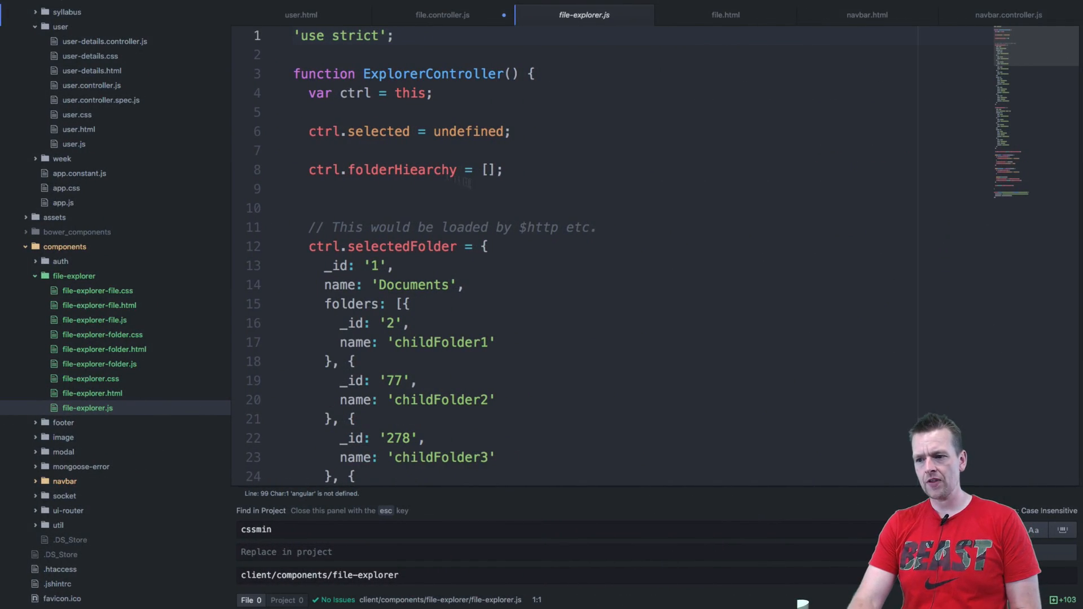
Highlight folderHiearchy, then log in as admin and open the File Explorer at Documents
double_click(403, 169)
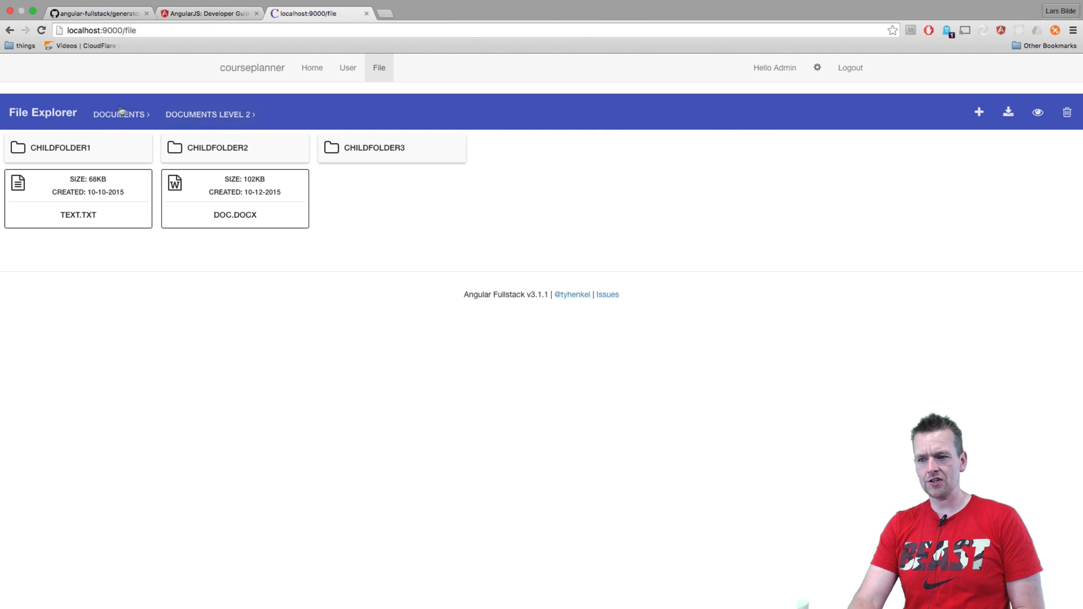
mouse_move(231, 571)
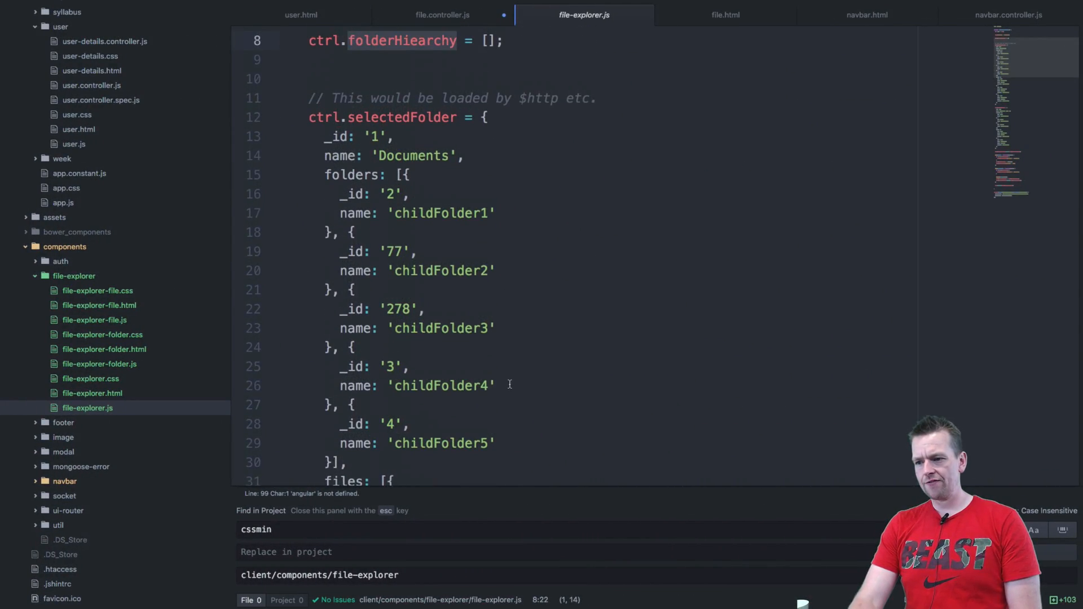
scroll(down, 3)
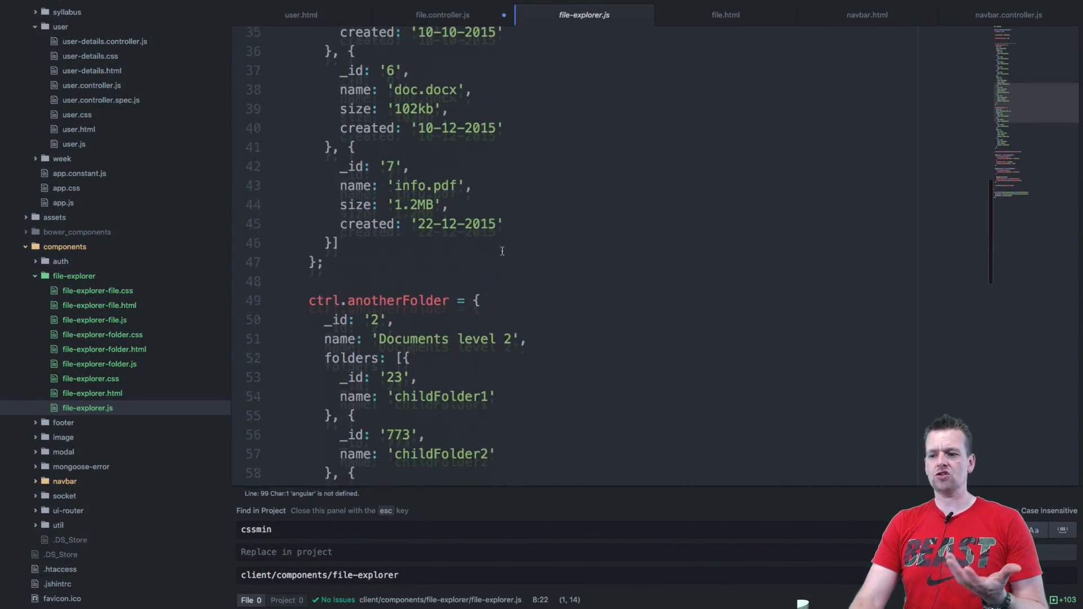
scroll(down, 3)
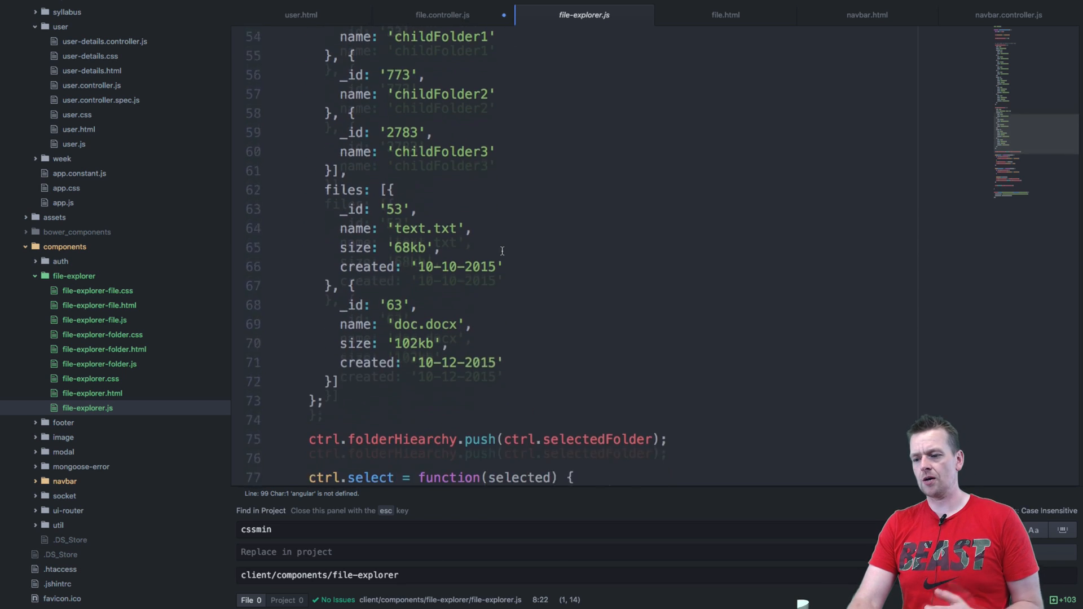
scroll(down, 3)
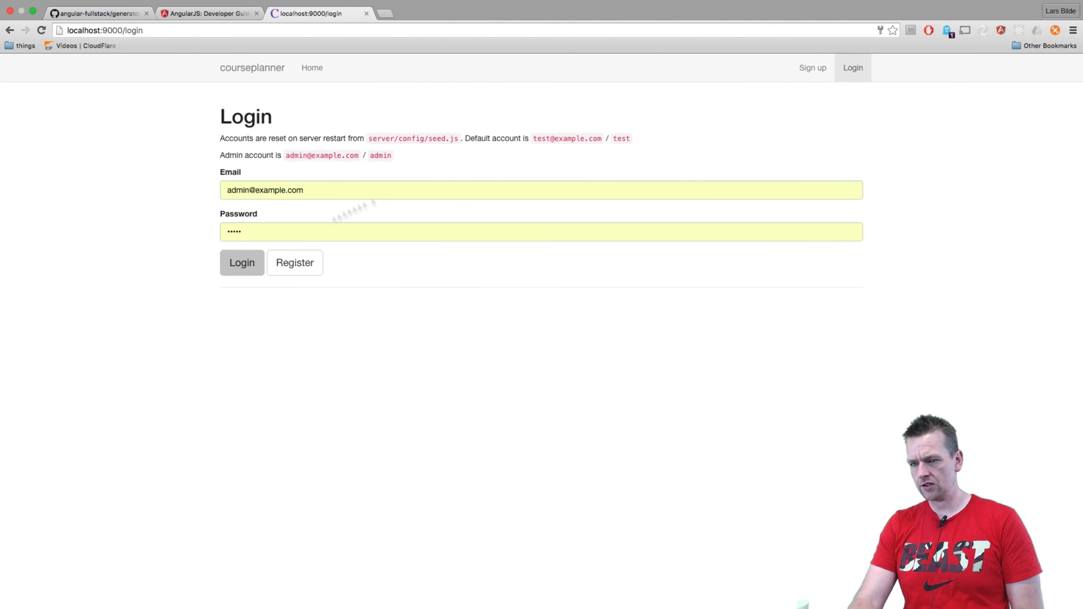
click(242, 263)
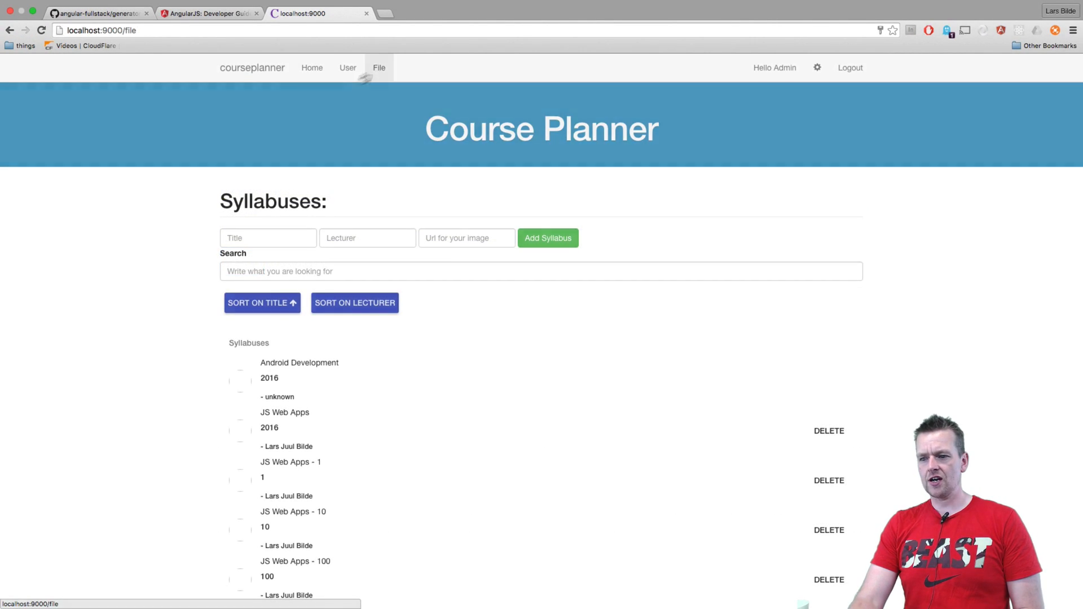
click(378, 68)
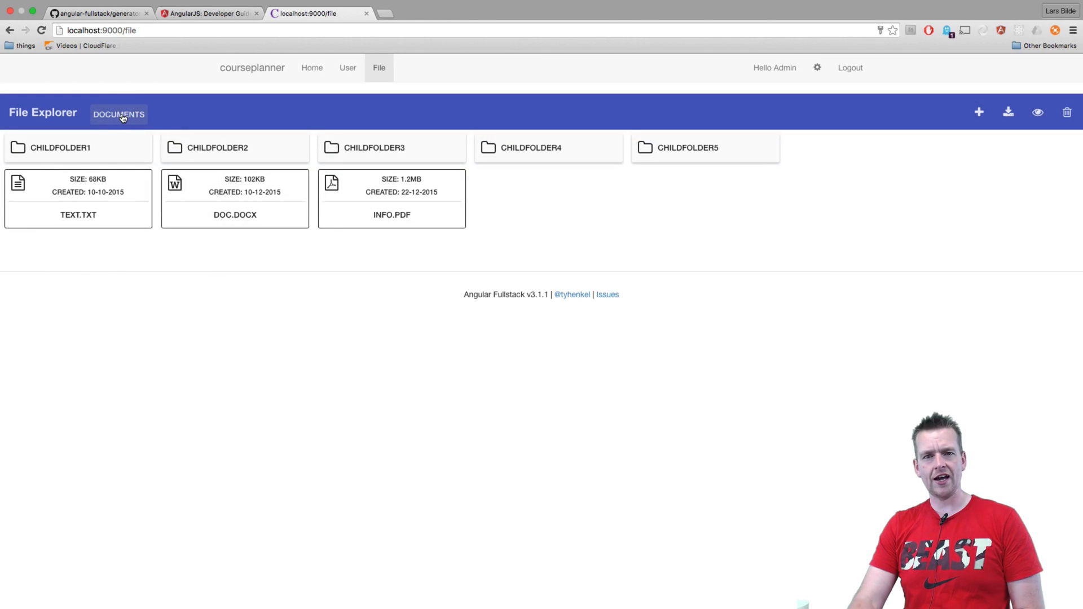
mouse_move(158, 302)
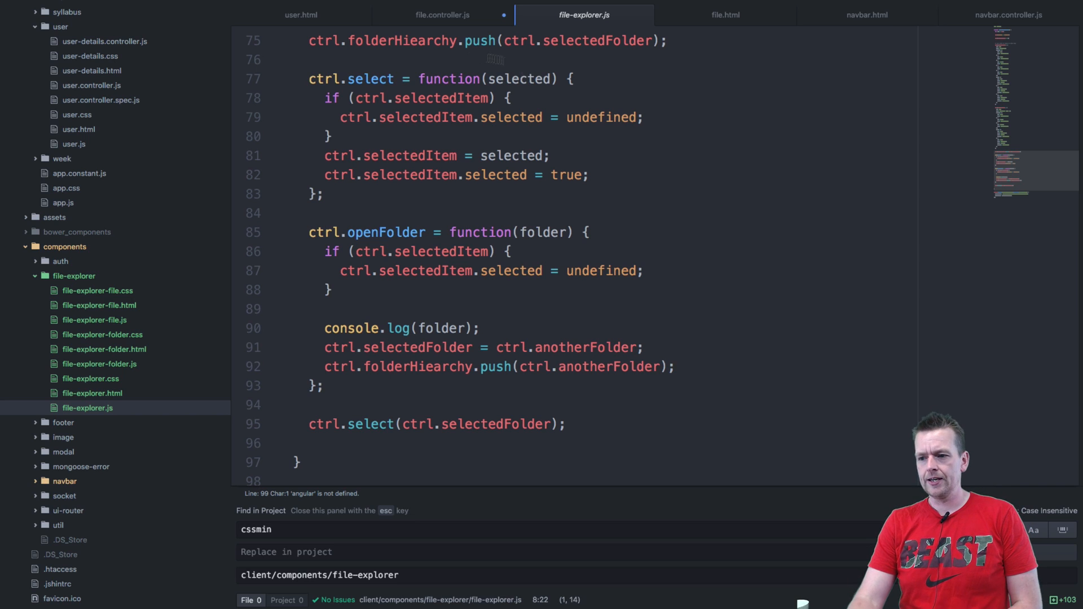
Highlight the select function and scroll through select and openFolder, then back to the top
double_click(370, 77)
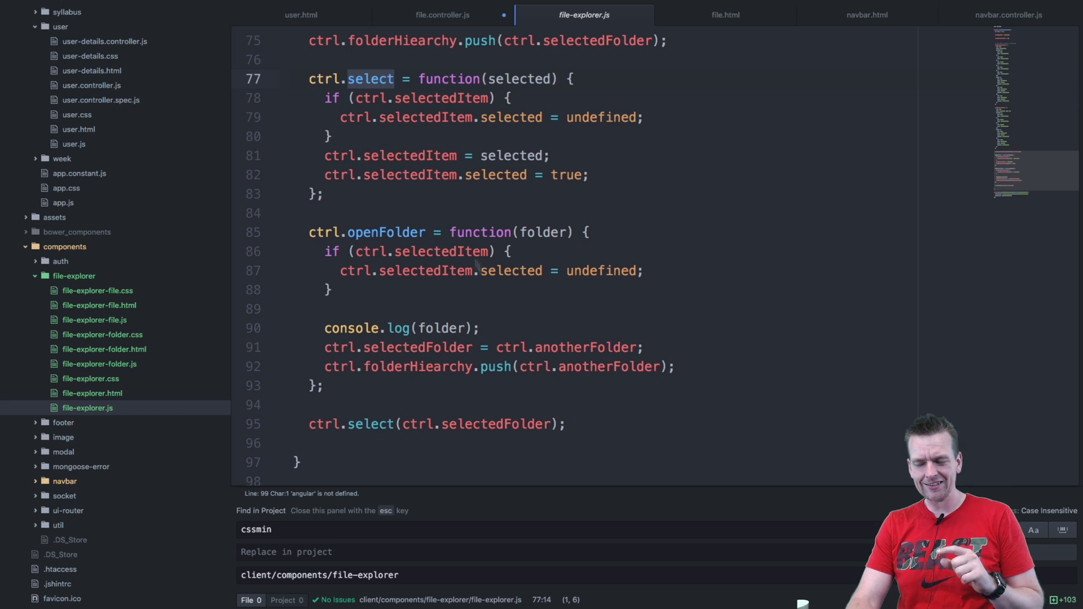
scroll(down, 3)
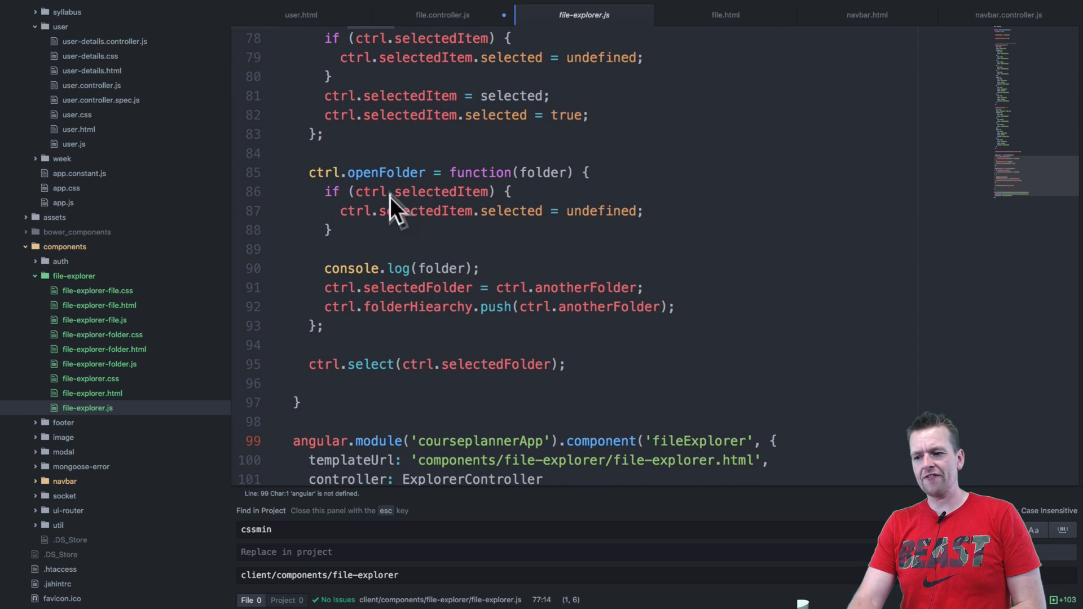
scroll(up, 3)
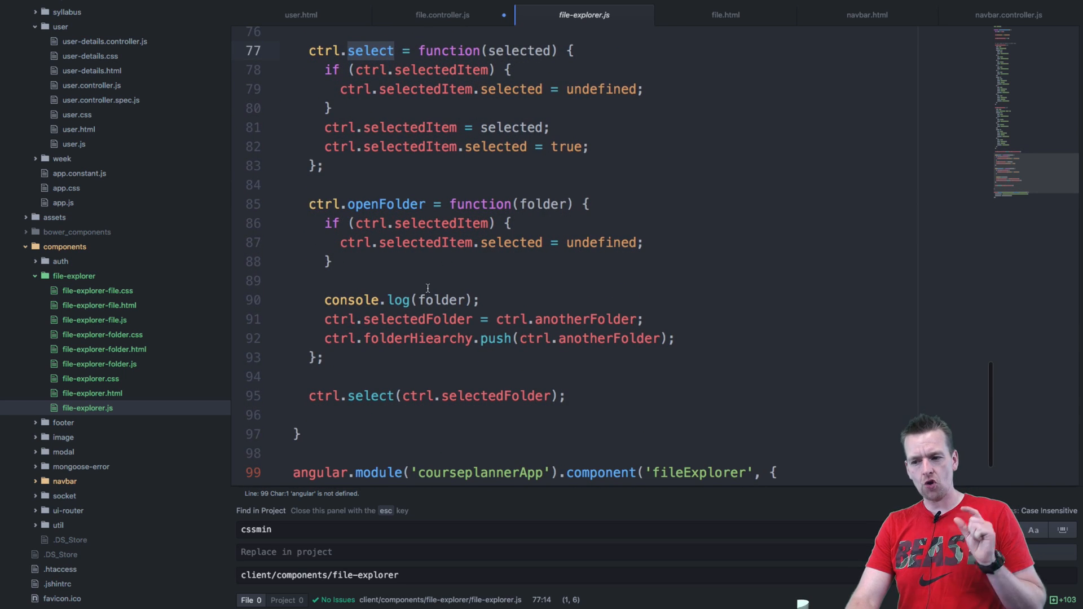
scroll(down, 3)
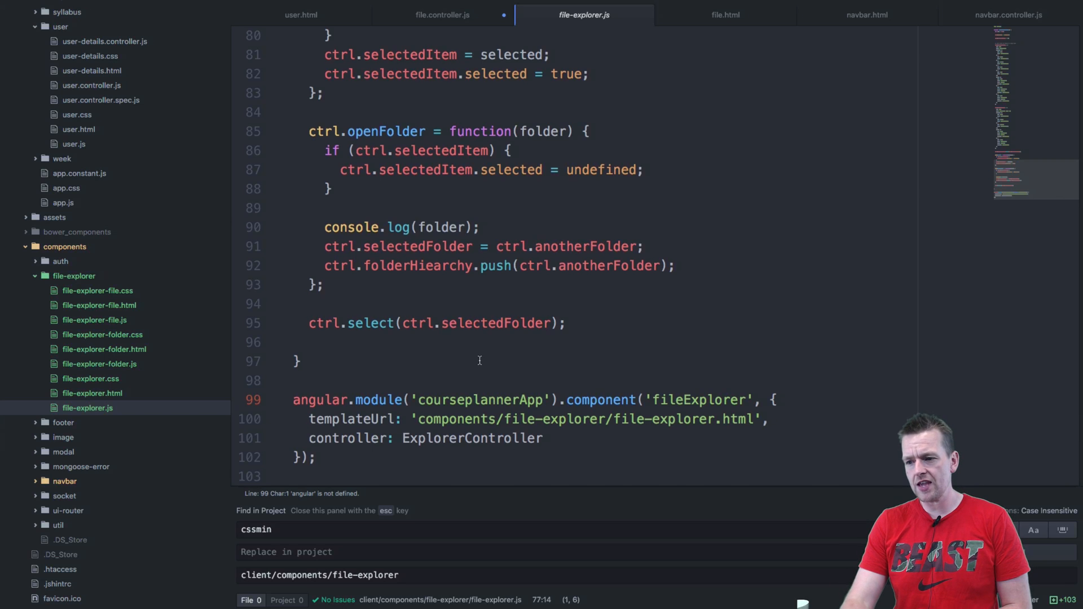
scroll(up, 3)
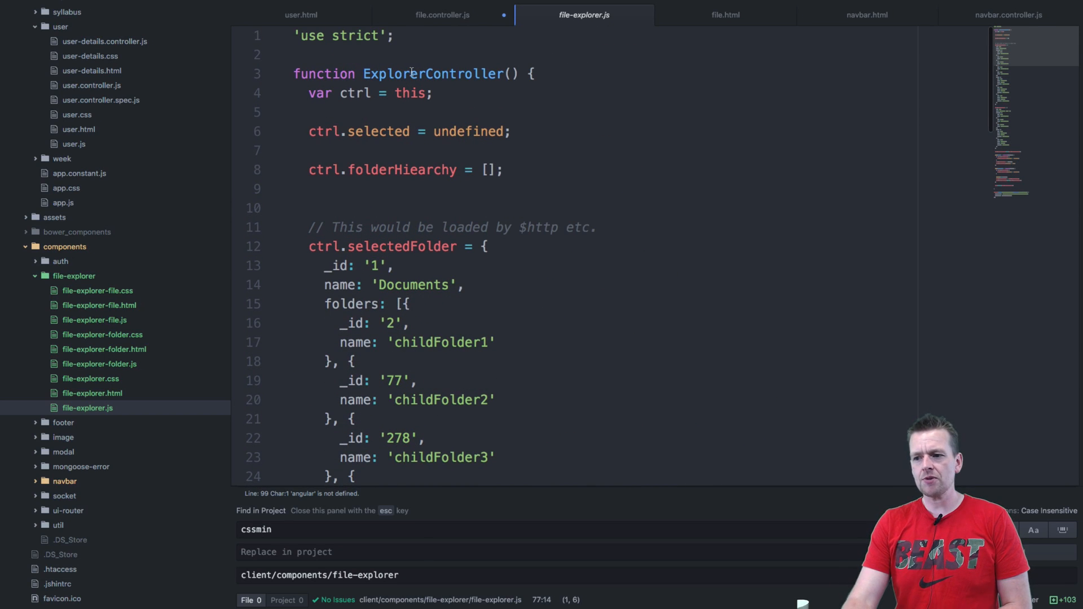
mouse_move(506, 54)
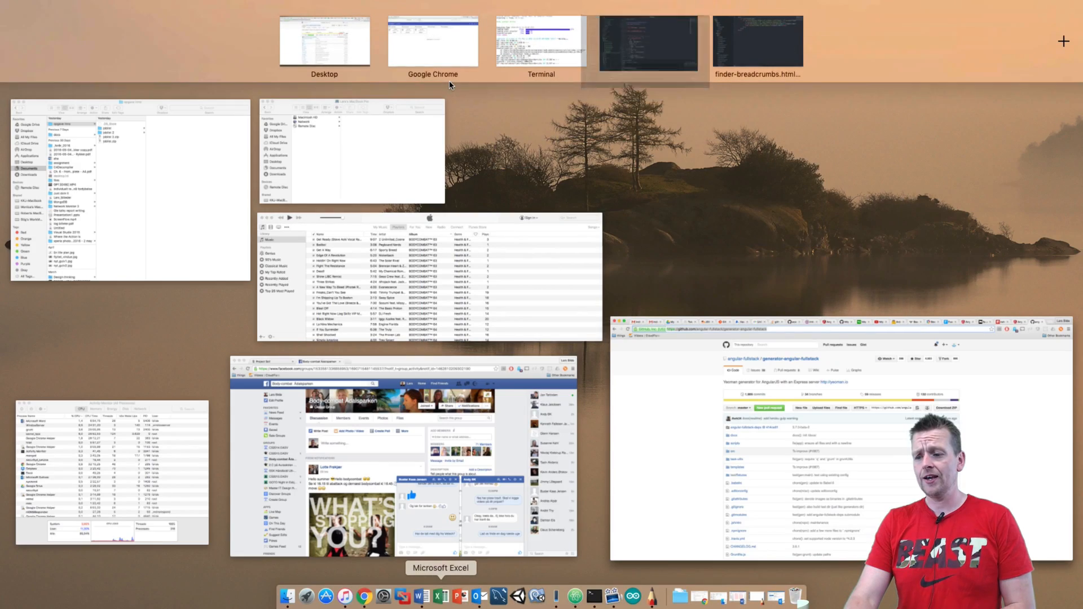
Switch back to Atom at the fileExplorer component registration in file-explorer.js
click(648, 41)
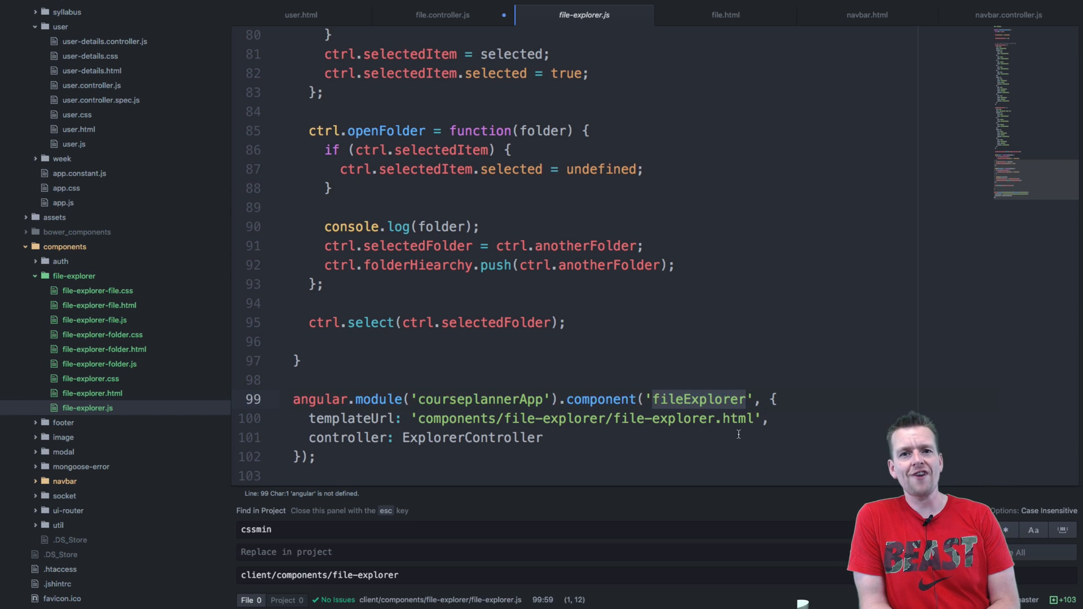
mouse_move(713, 383)
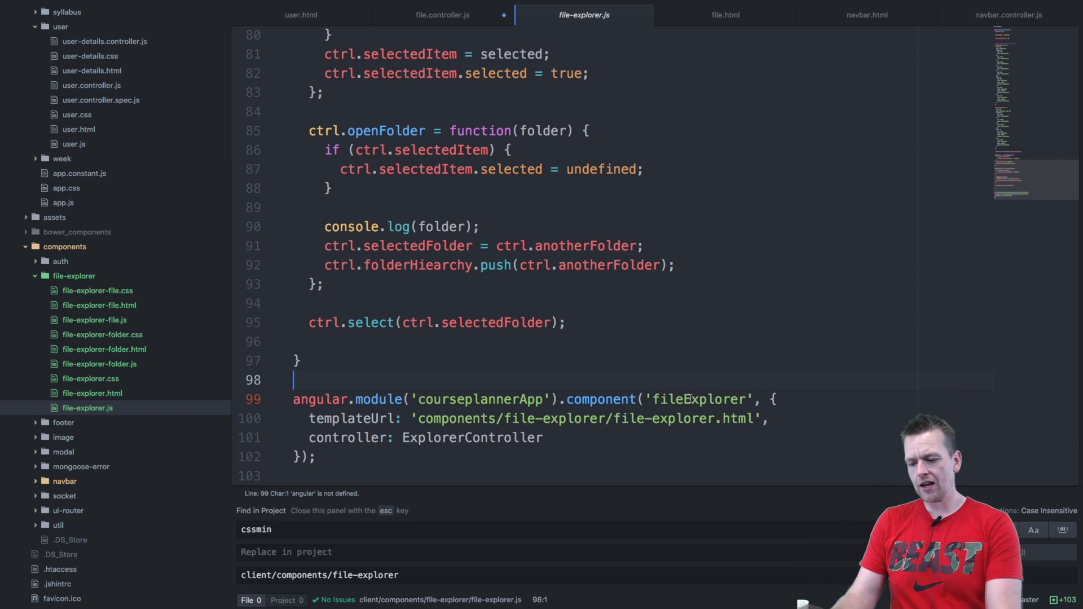
Type '<fi', delete a character, and scroll through the ExplorerController's Documents sample data
text(<file-explorer>)
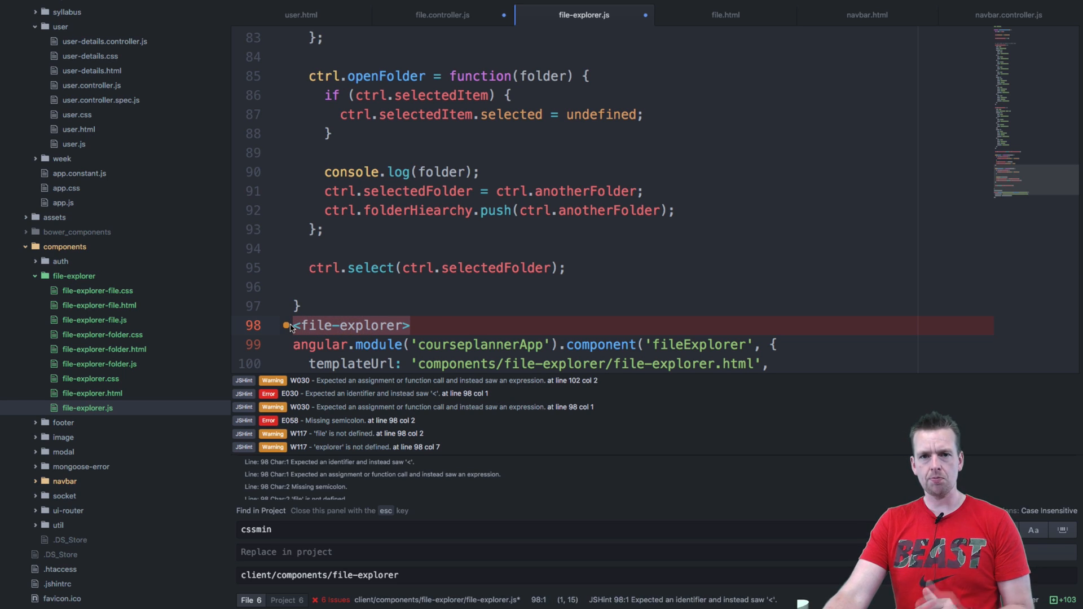
key(Backspace)
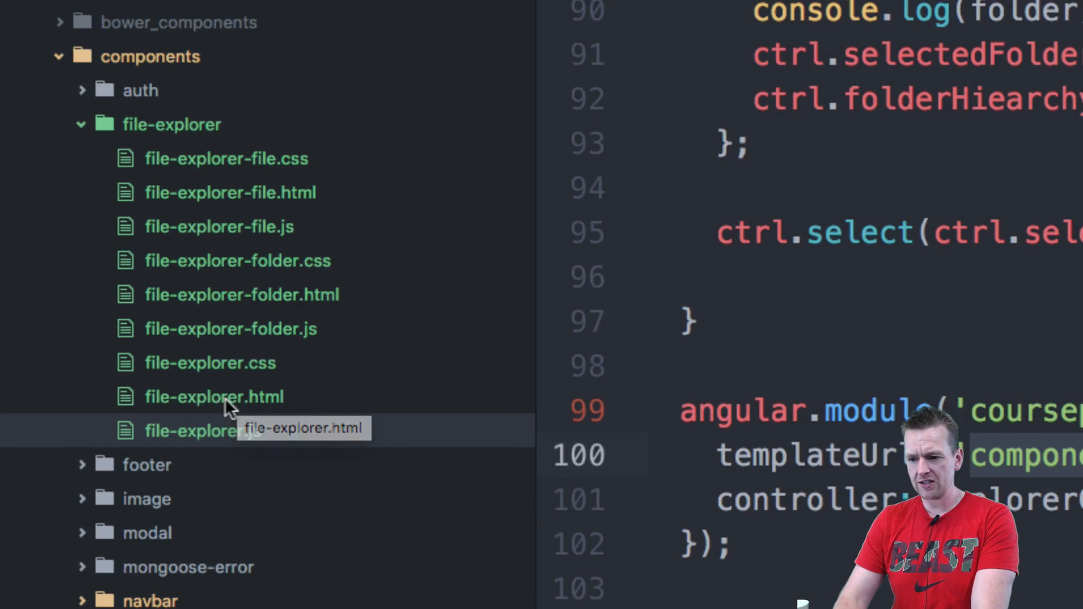
mouse_move(508, 482)
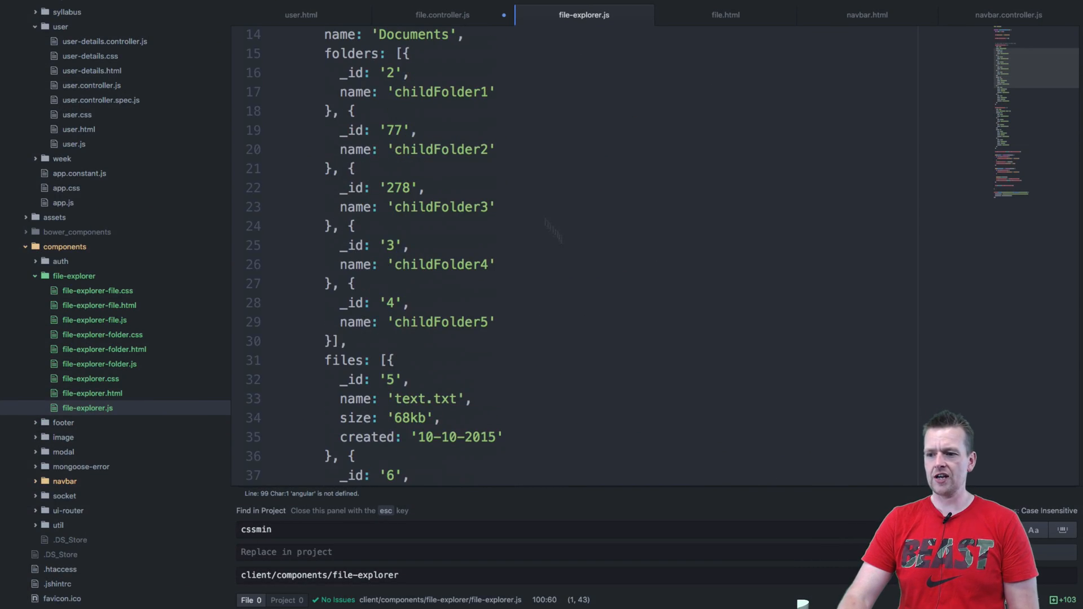
scroll(up, 3)
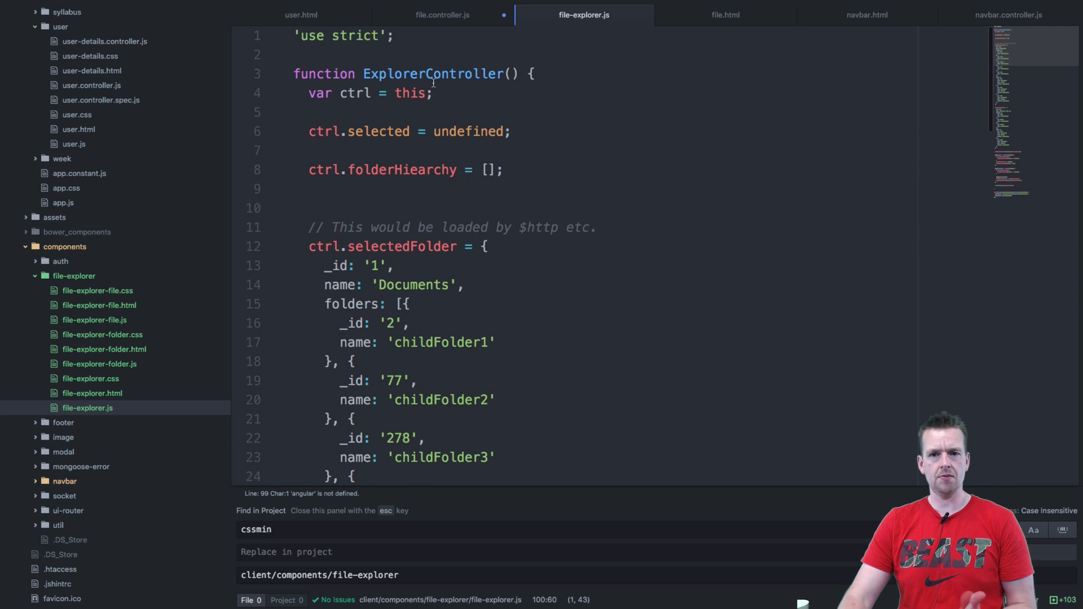
scroll(down, 3)
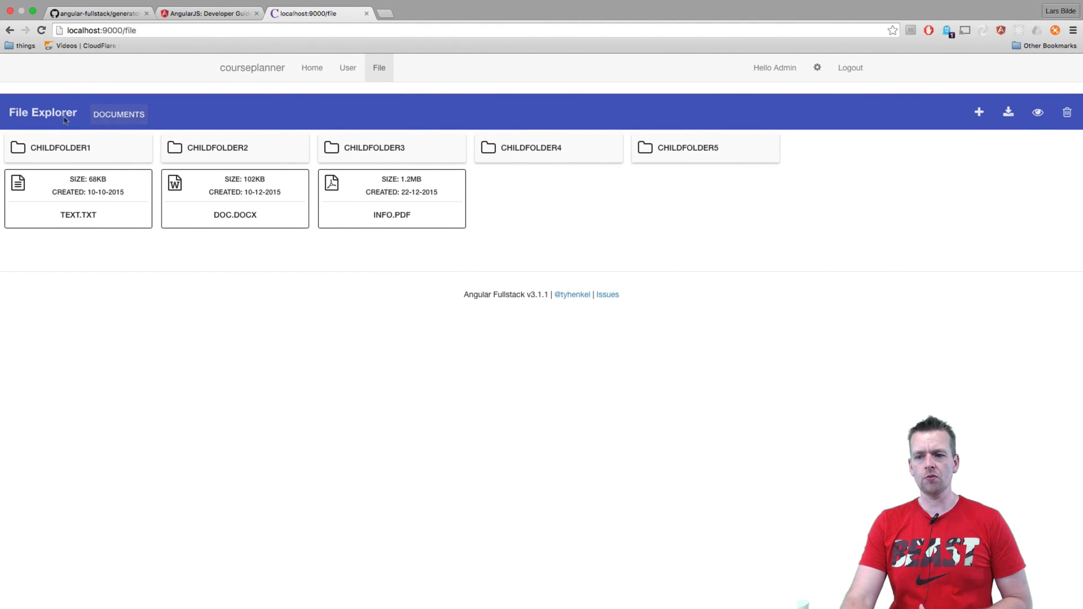
mouse_move(235, 125)
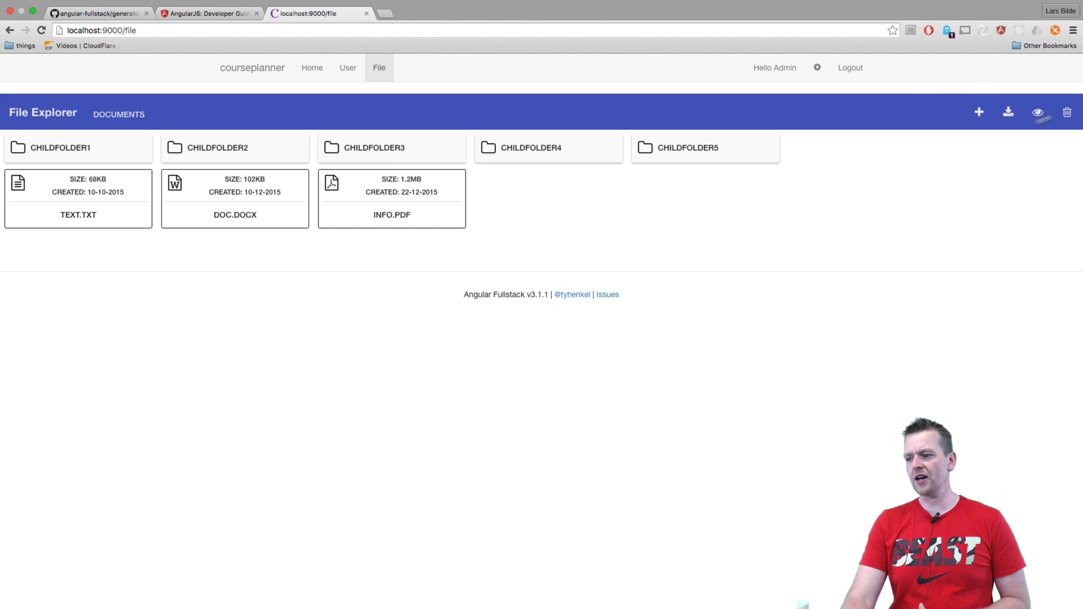
mouse_move(992, 203)
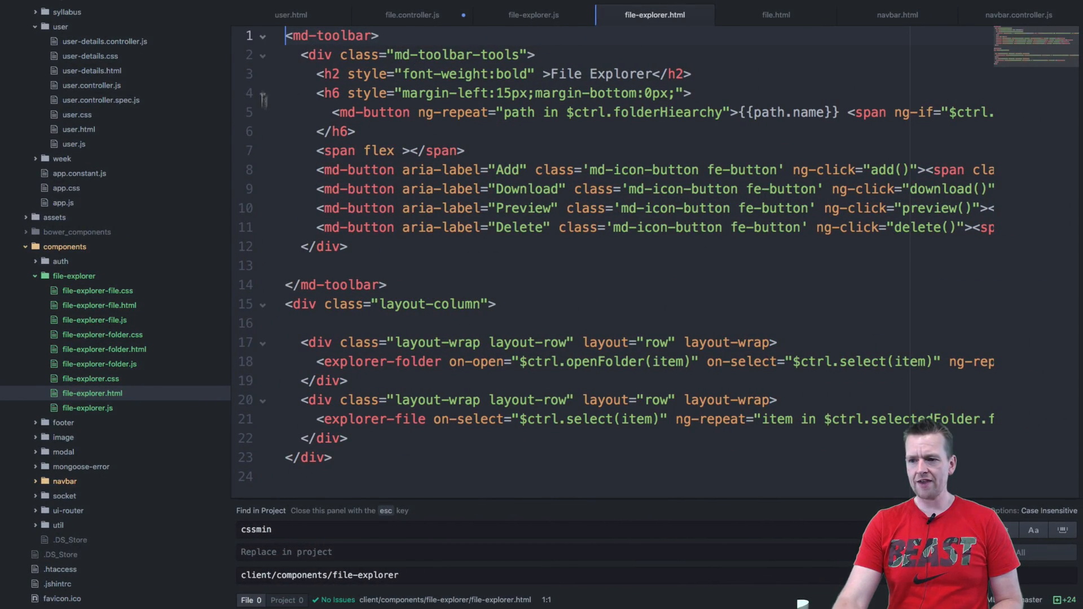
Scroll file-explorer.html up to the toolbar and the folder and file layout rows
scroll(up, 3)
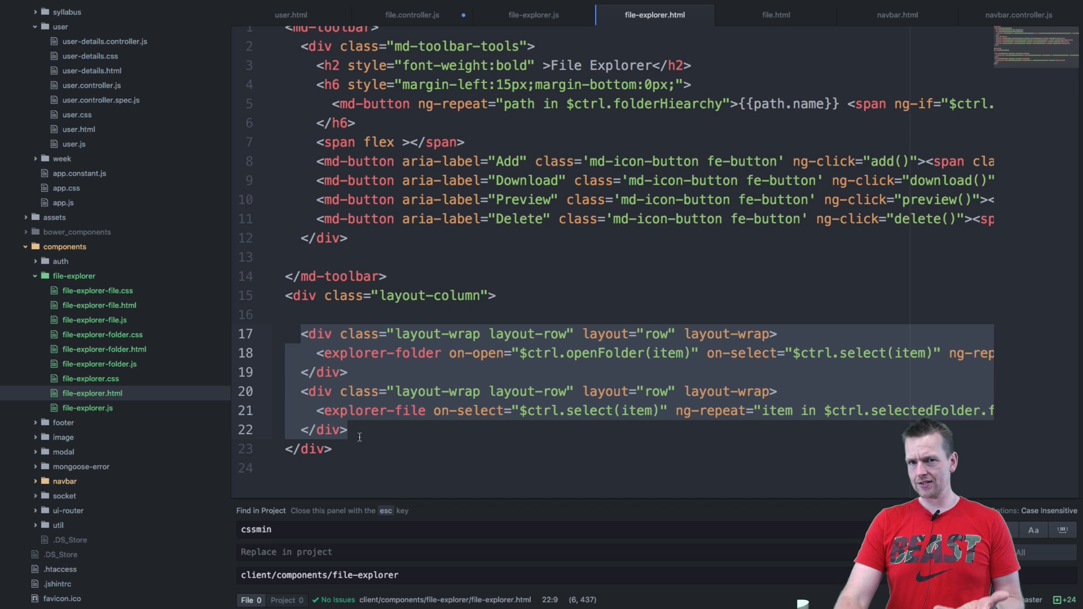
mouse_move(544, 360)
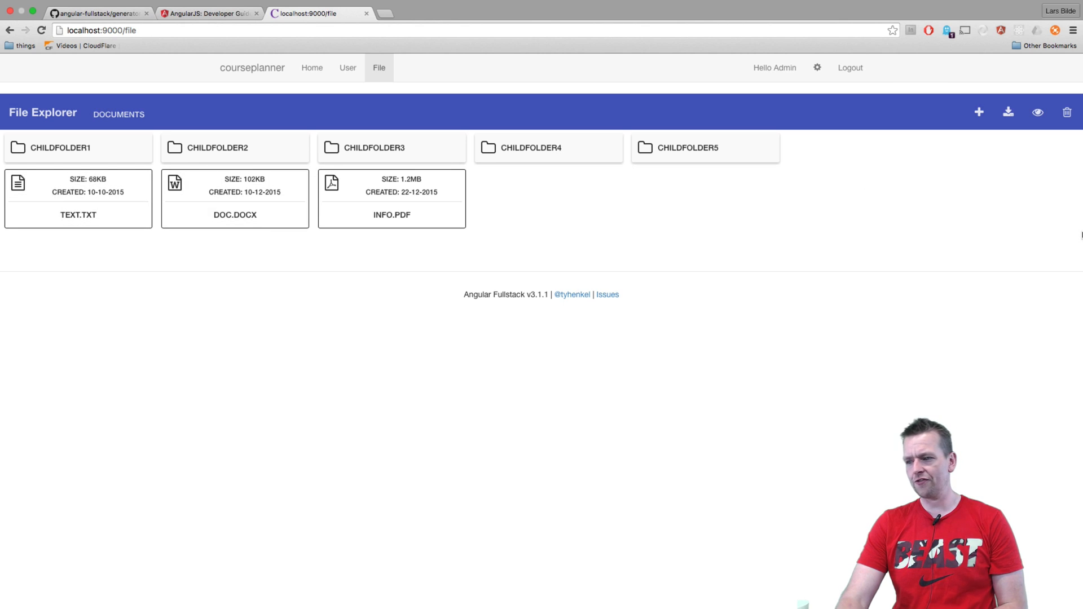
Open DevTools, preview the File Explorer at a narrower responsive width, then restore full width
key(F12)
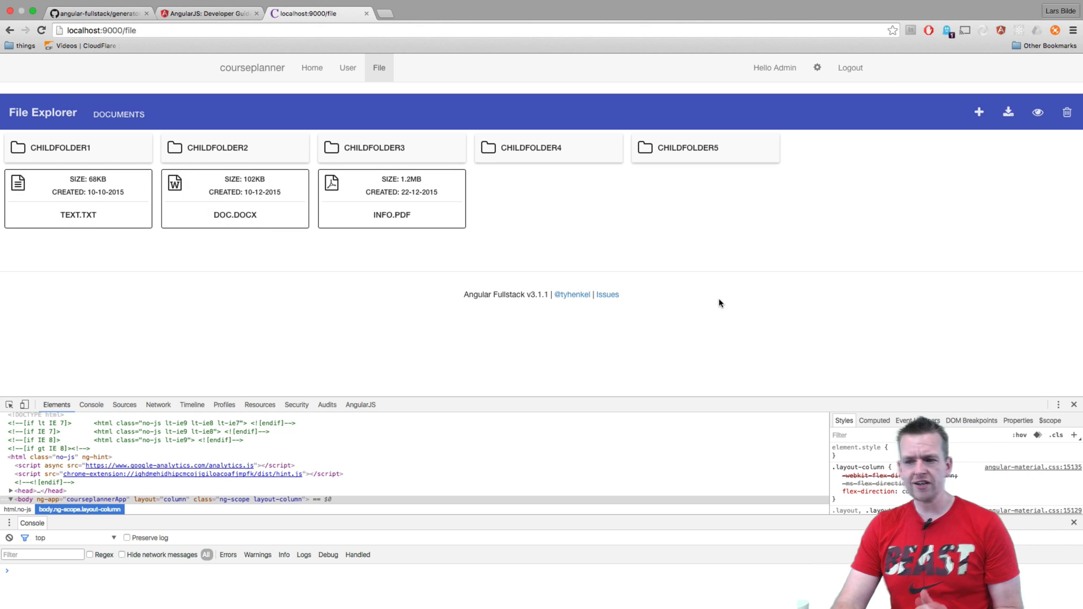
click(24, 406)
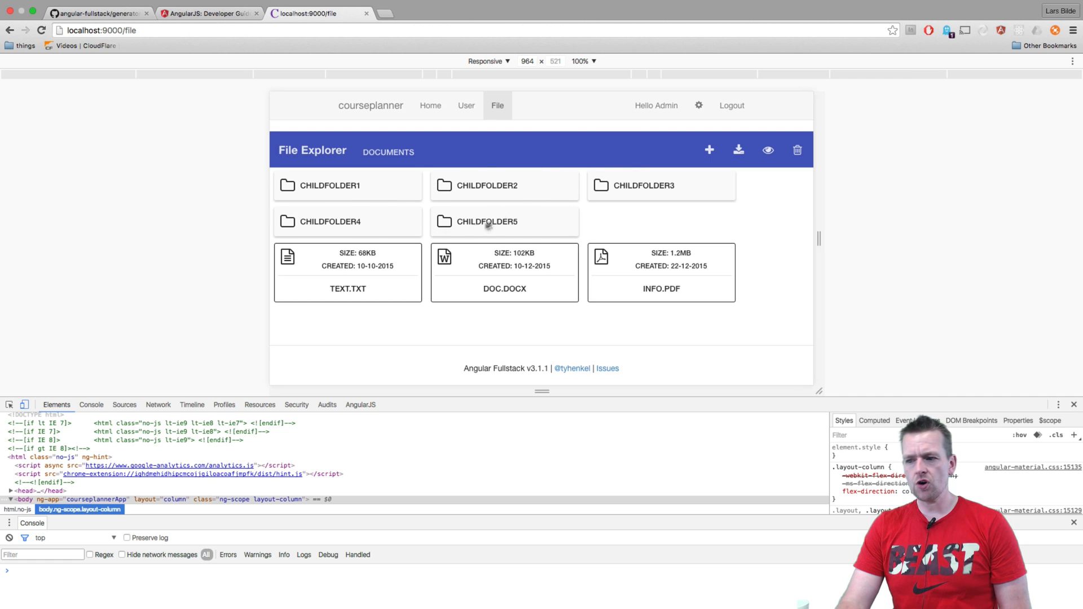
mouse_move(721, 245)
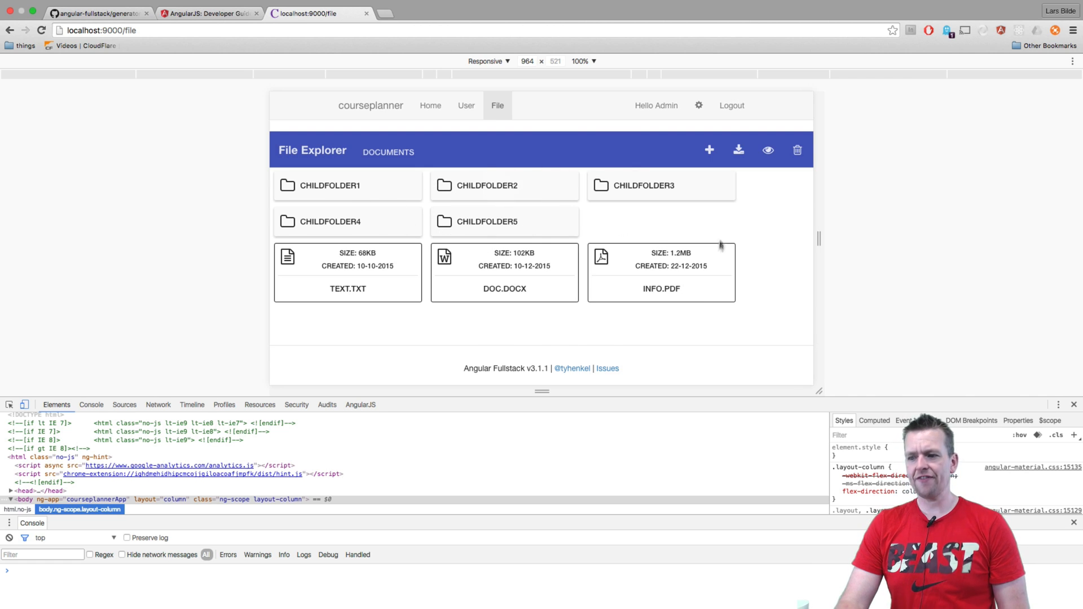
mouse_move(677, 311)
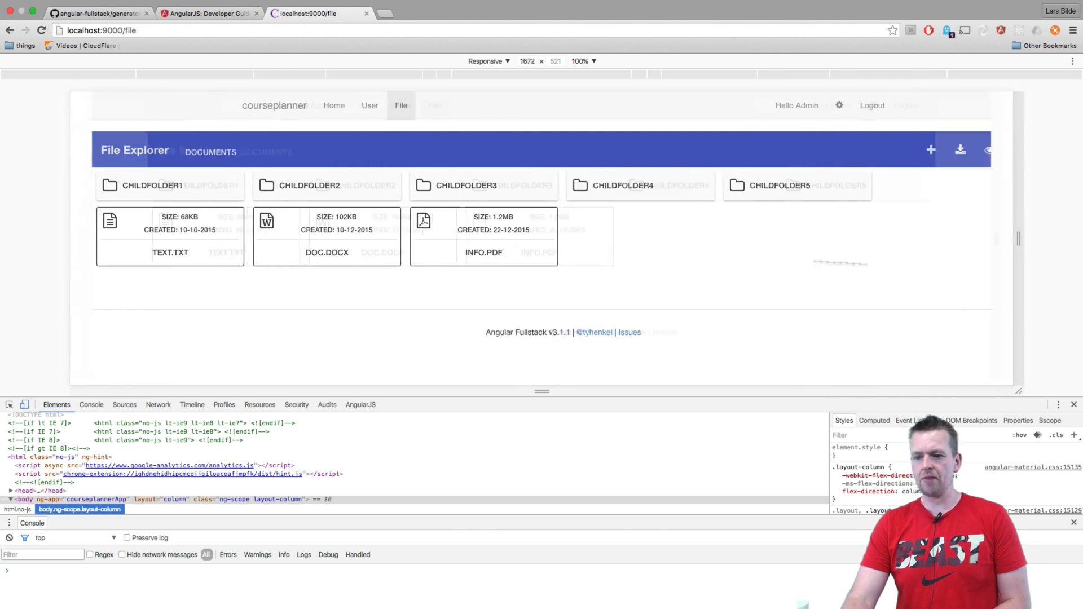
click(22, 405)
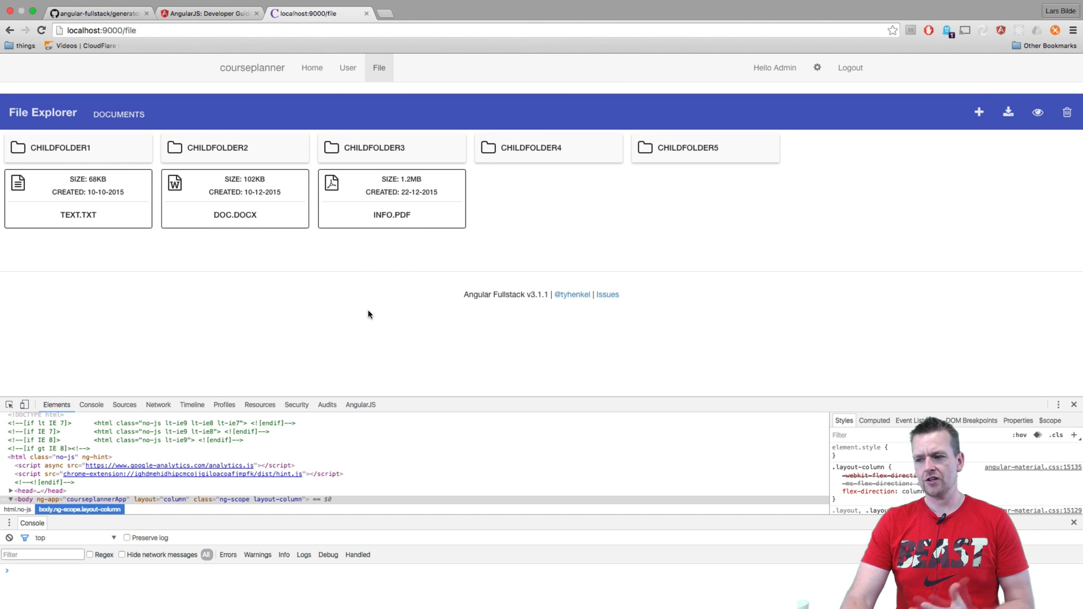
mouse_move(314, 314)
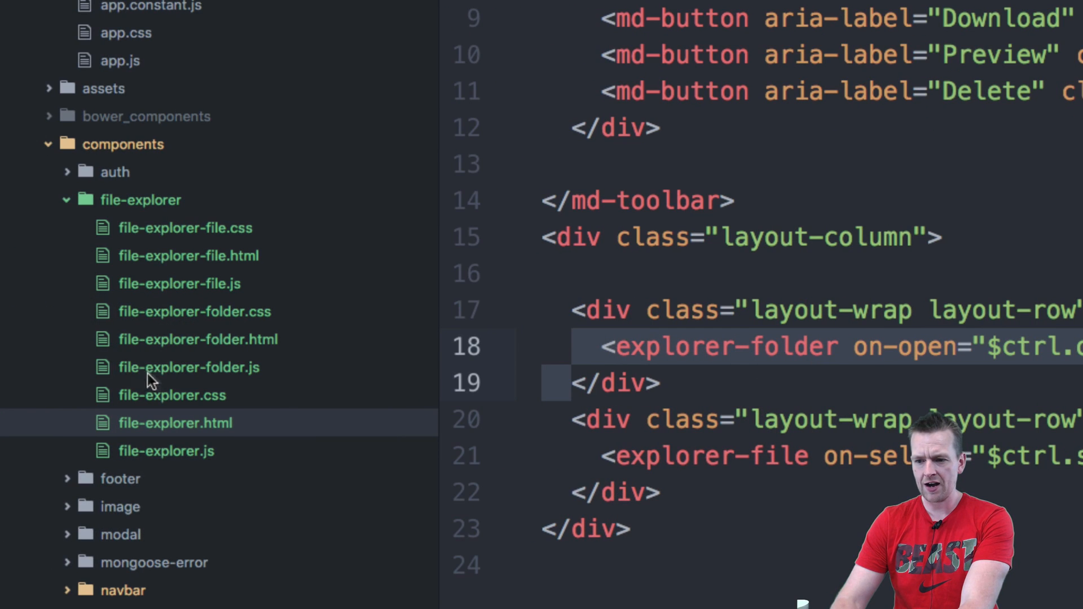
mouse_move(643, 428)
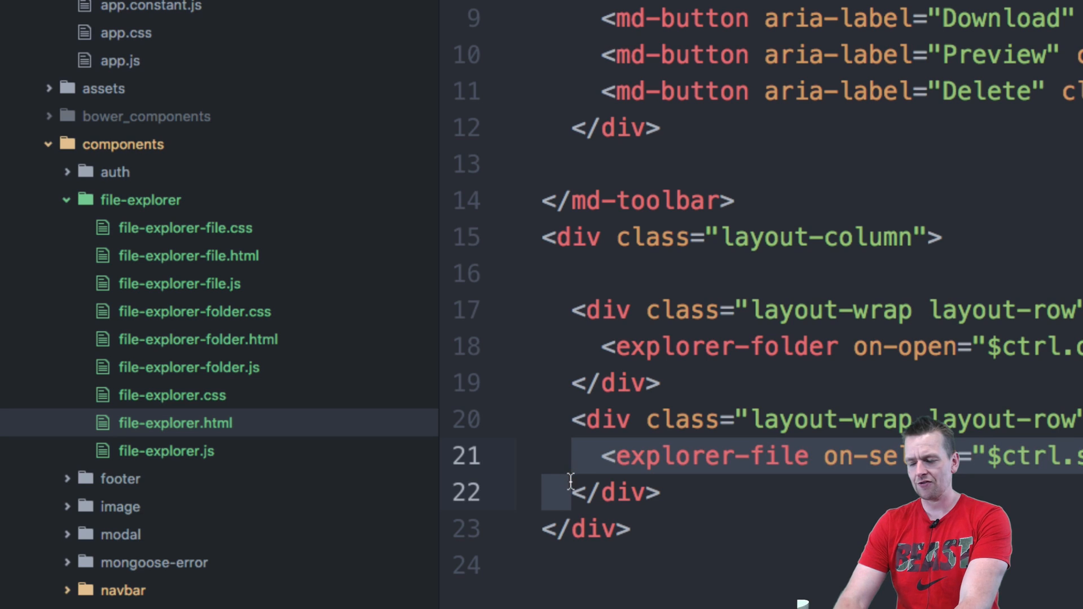
mouse_move(231, 318)
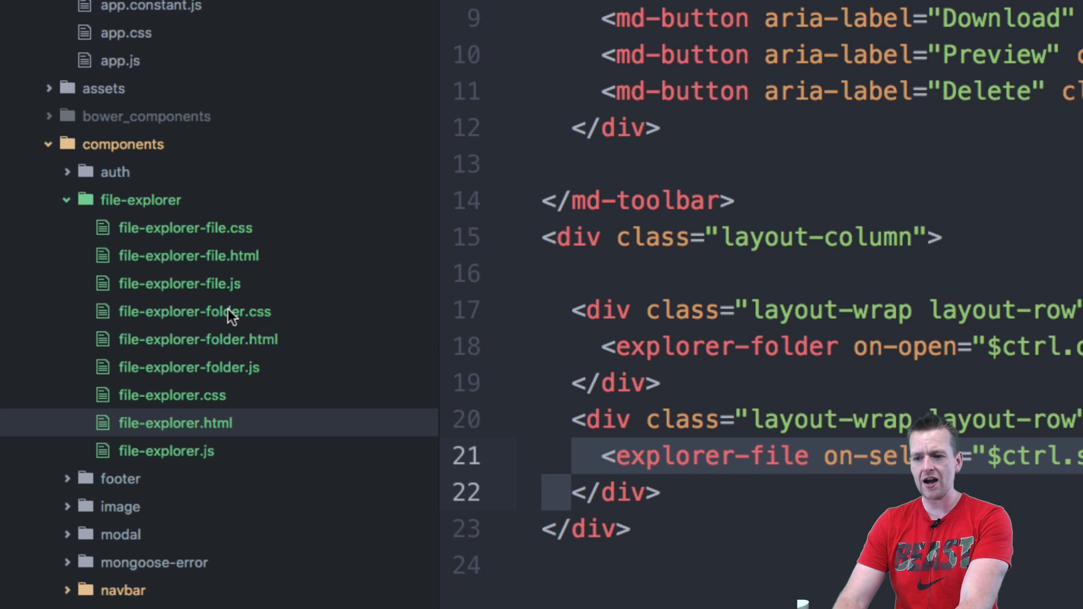
mouse_move(238, 307)
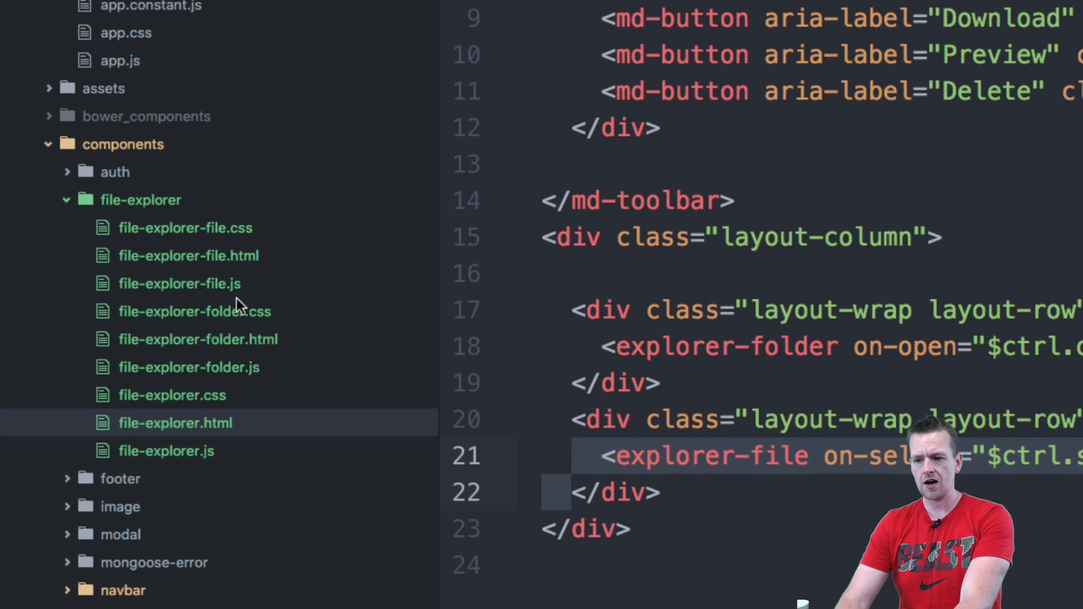
mouse_move(214, 263)
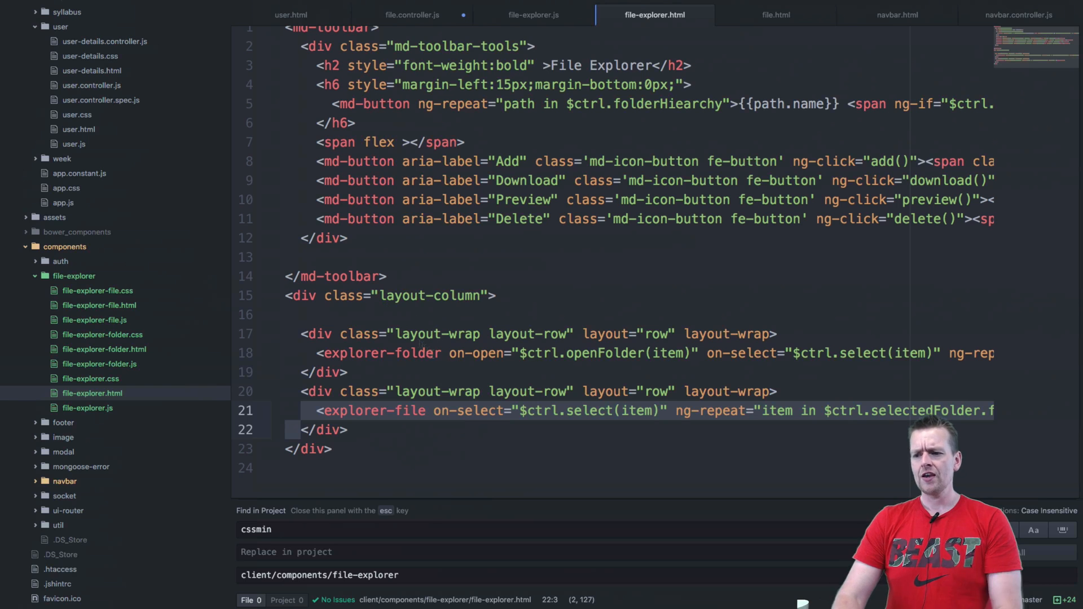
Scroll file-explorer.html to the explorer-folder and explorer-file ng-repeat lines
scroll(up, 3)
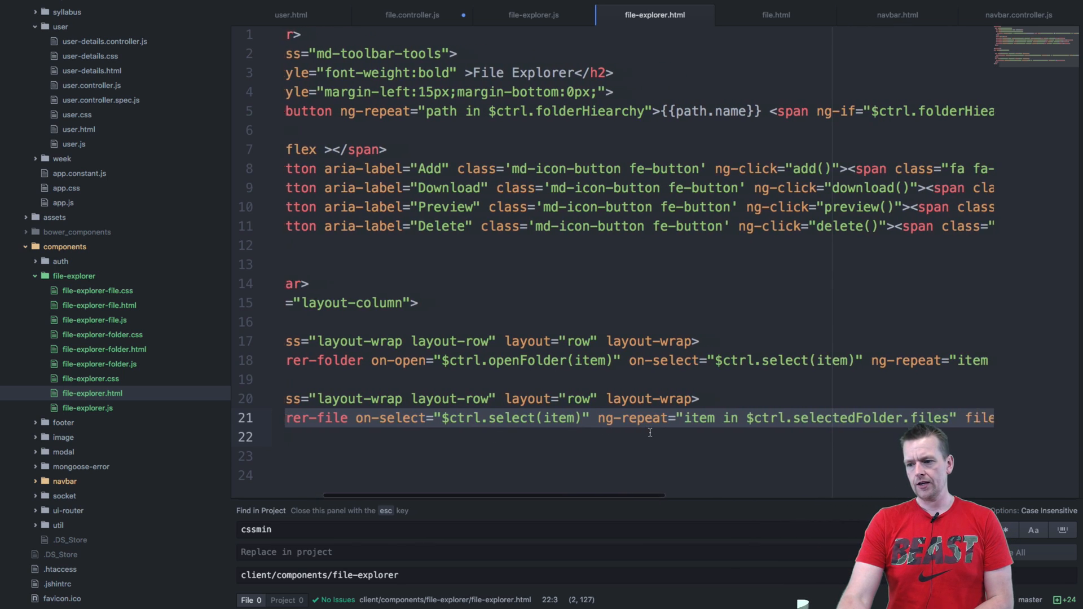
scroll(right, 3)
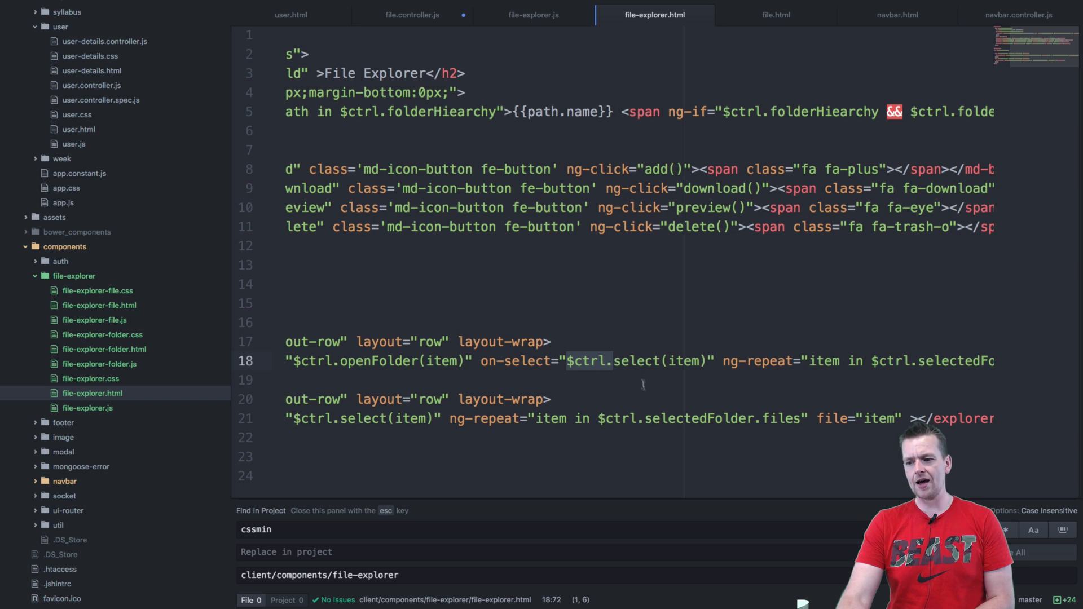
mouse_move(641, 403)
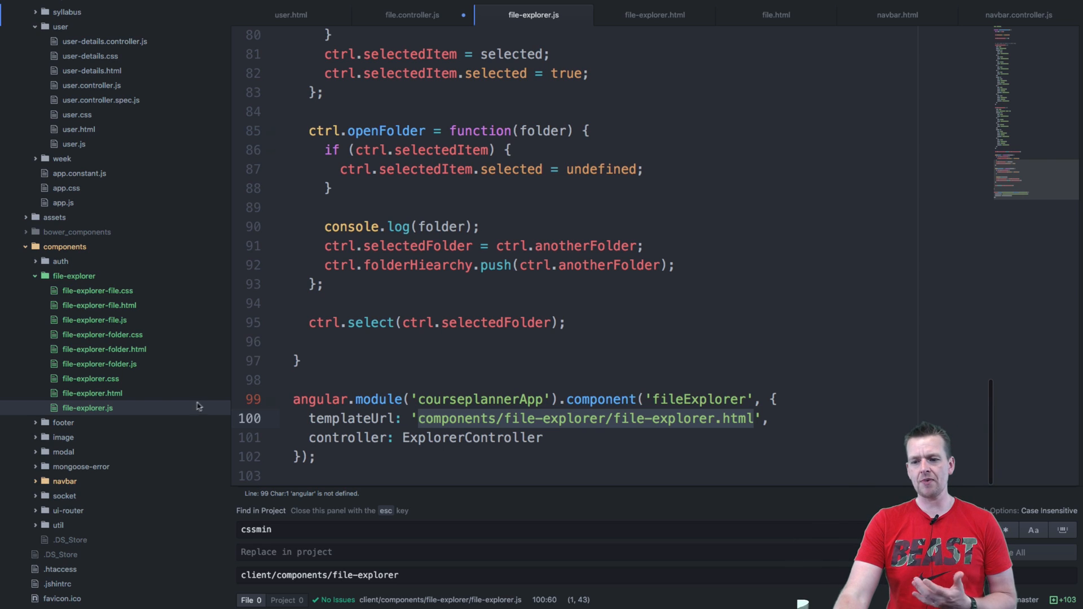
mouse_move(137, 390)
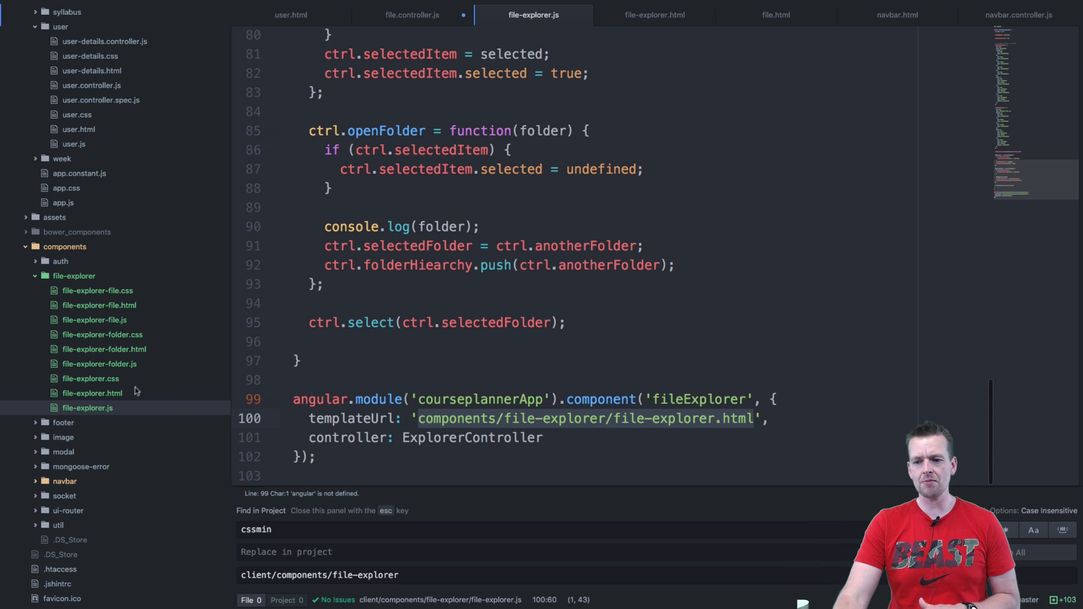
Scroll file-explorer.js through the folder data and openFolder, ending on the file-explorer.html tab
click(653, 15)
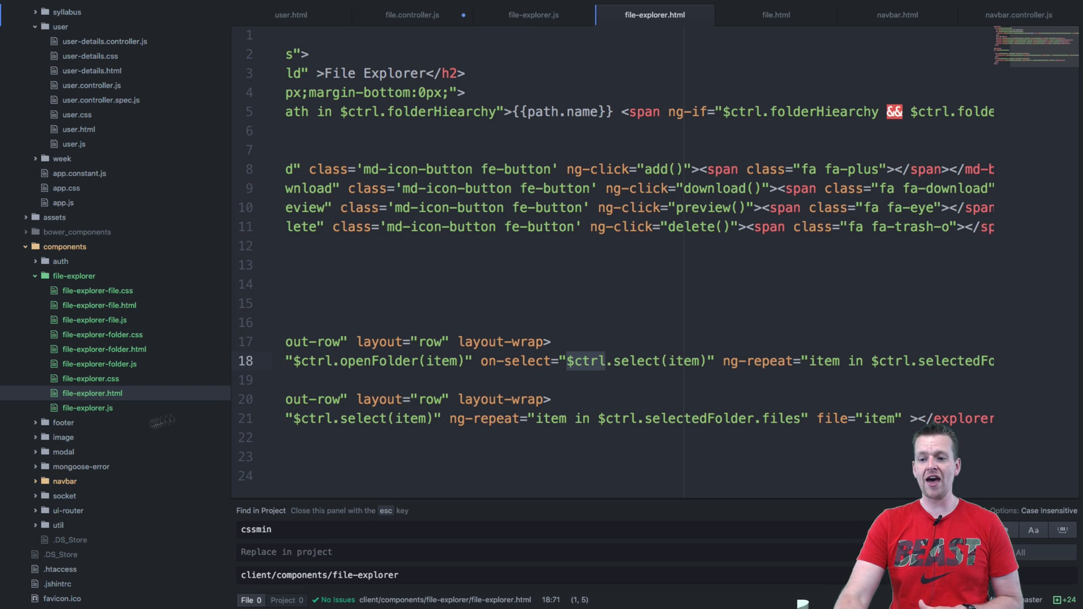
click(532, 14)
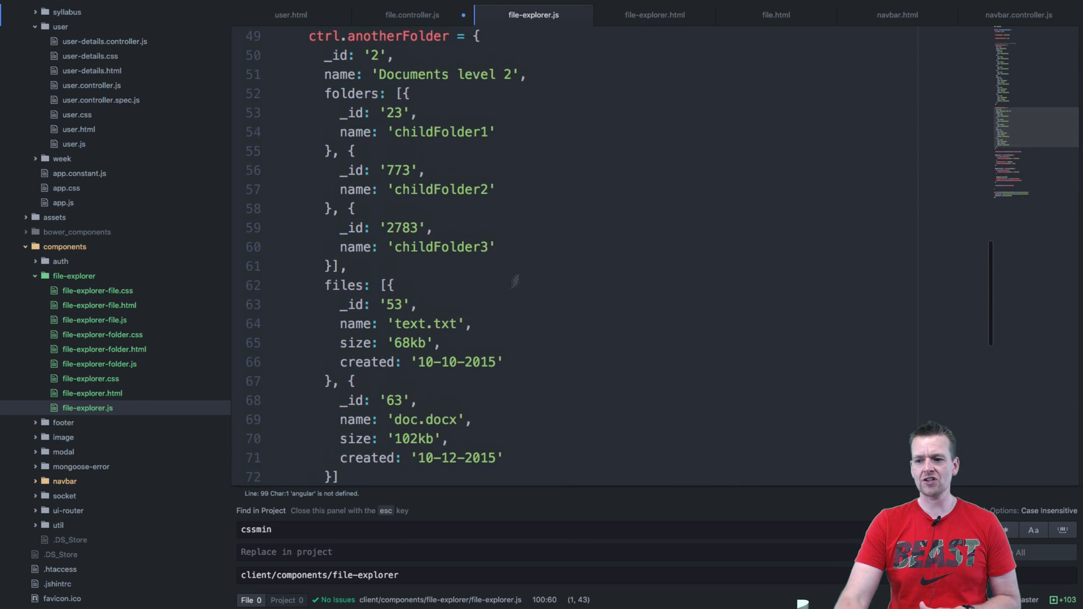
scroll(up, 3)
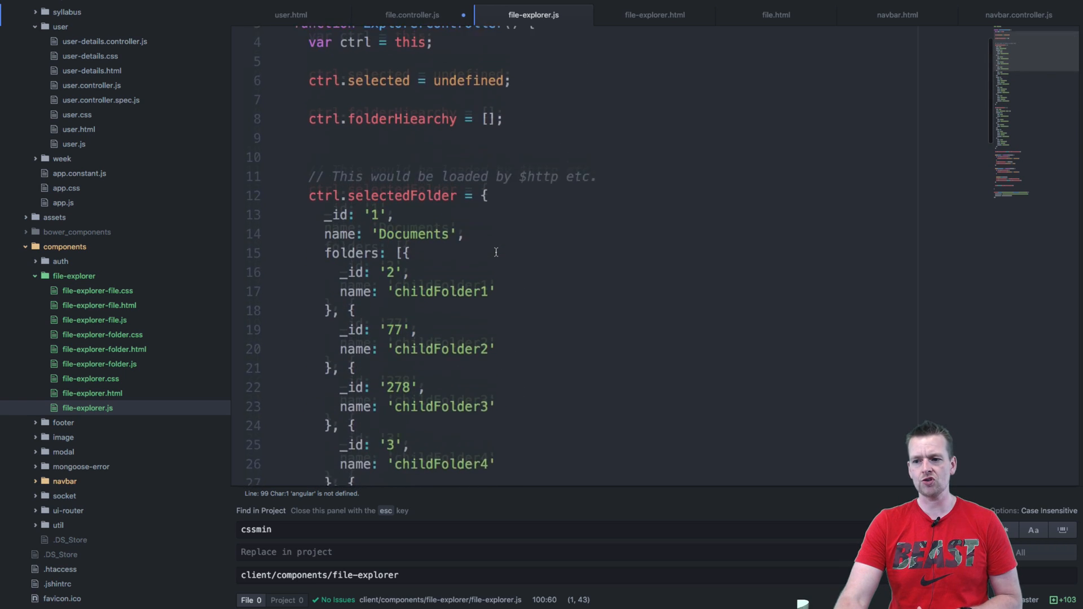
scroll(down, 3)
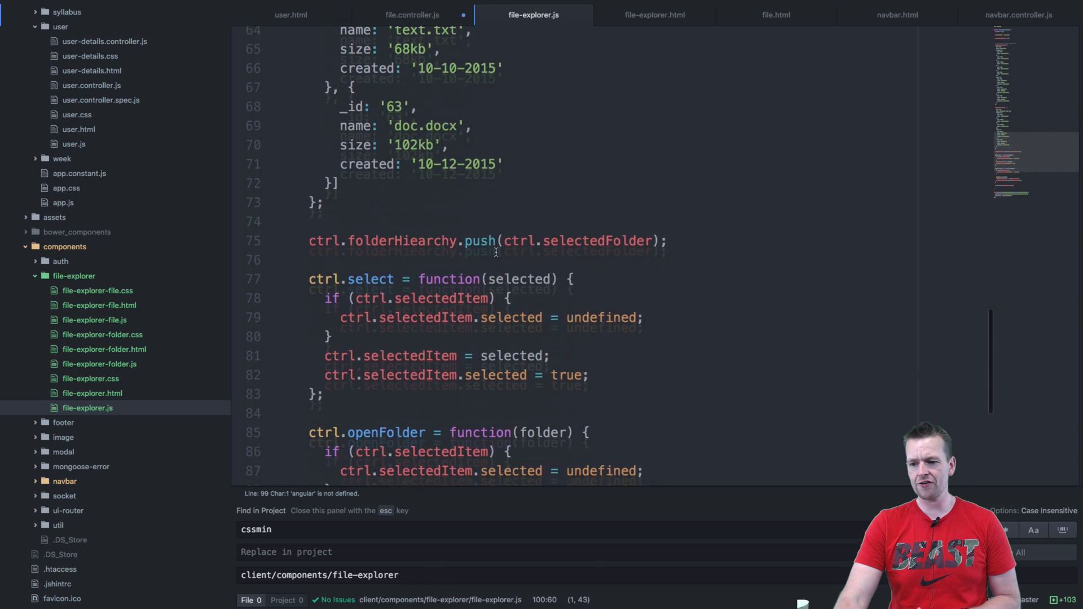
scroll(down, 3)
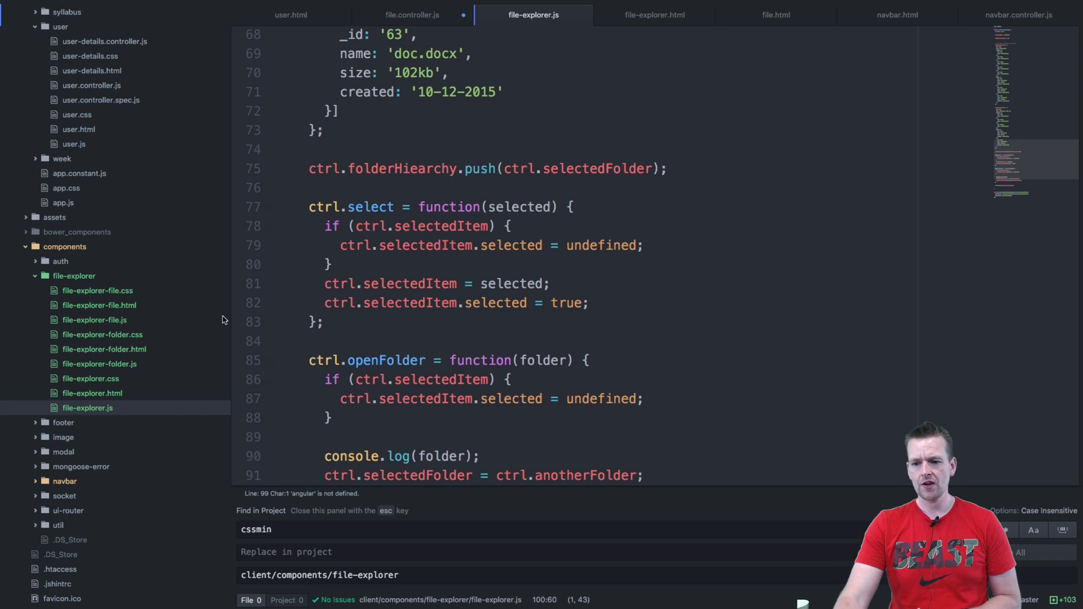
click(654, 14)
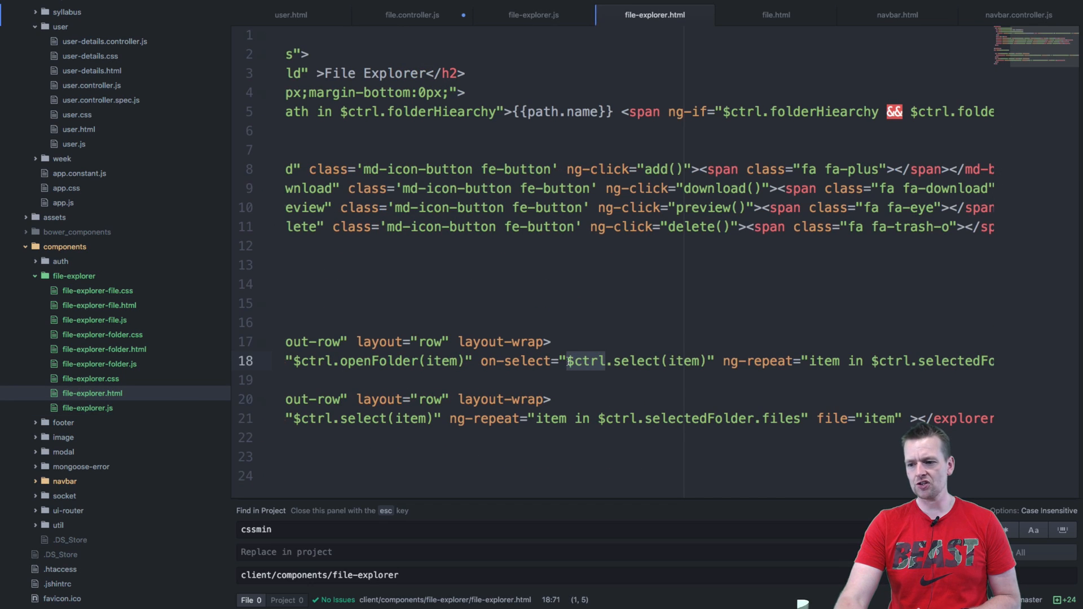